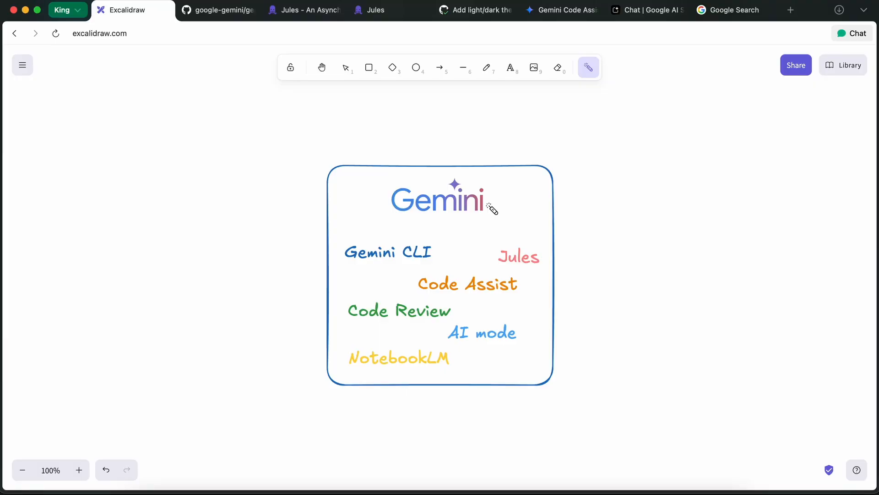
pyautogui.moveTo(393, 229)
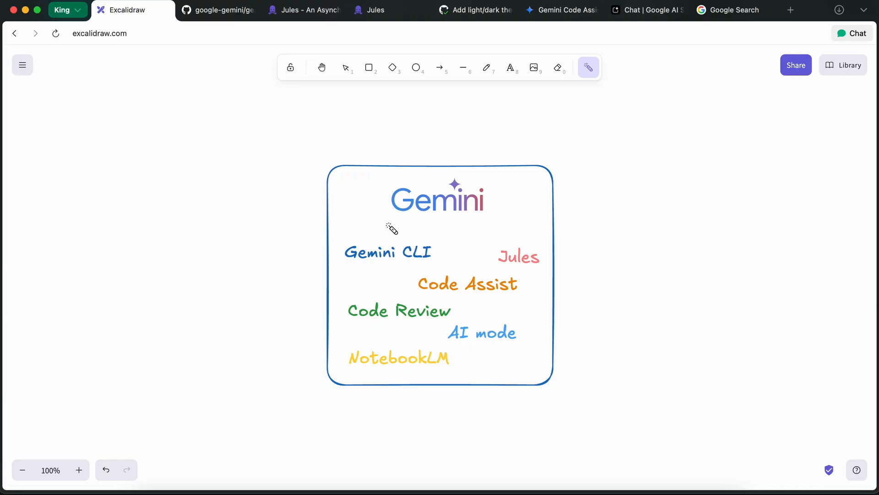
# Trace temporary red marks over the Gemini logo and underline Gemini CLI on the board
pyautogui.moveTo(393, 229); pyautogui.dragTo(488, 223)
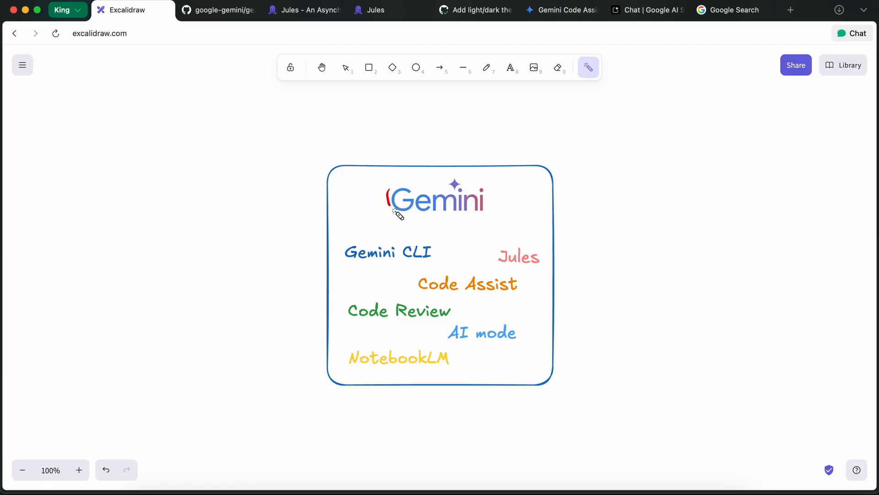
pyautogui.moveTo(396, 214); pyautogui.dragTo(488, 219)
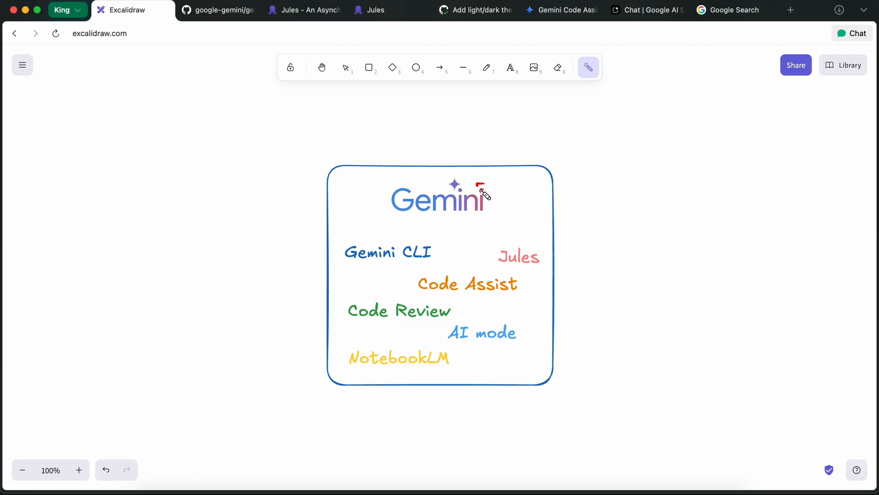
pyautogui.moveTo(455, 185)
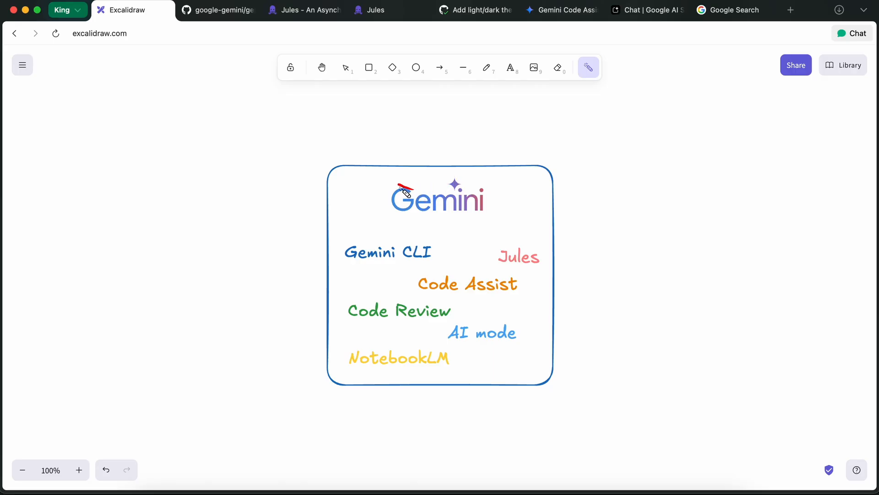
pyautogui.moveTo(401, 188); pyautogui.dragTo(474, 219)
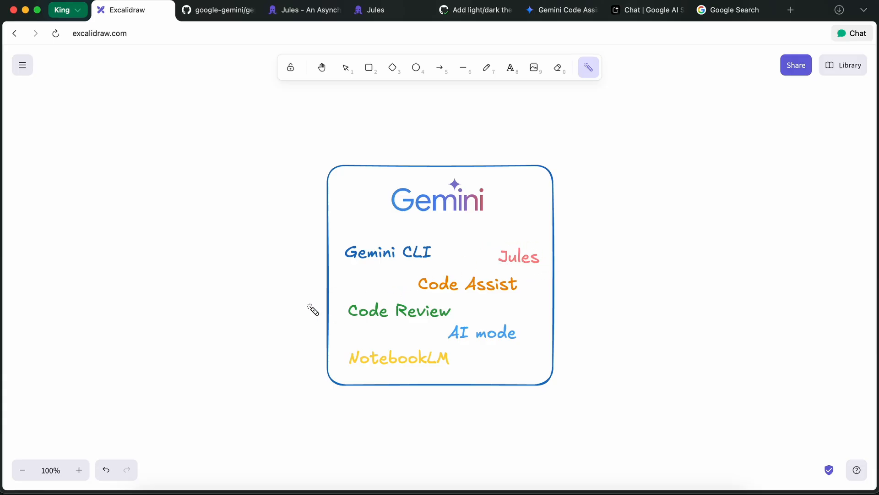
pyautogui.moveTo(358, 266); pyautogui.dragTo(384, 267)
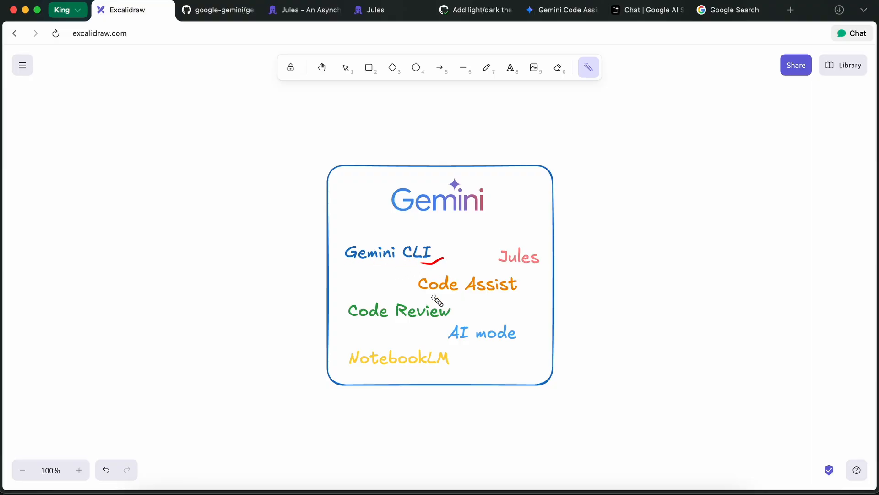
pyautogui.moveTo(441, 294); pyautogui.dragTo(494, 300)
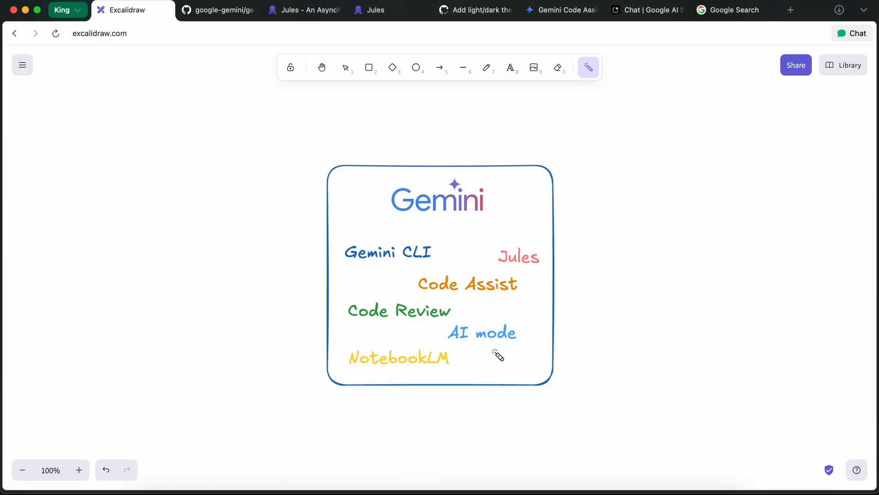
pyautogui.moveTo(517, 365)
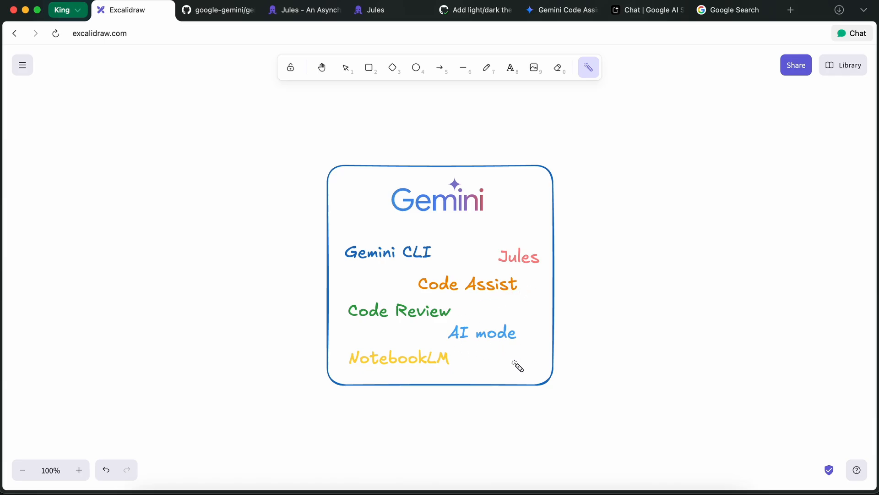
pyautogui.moveTo(350, 335)
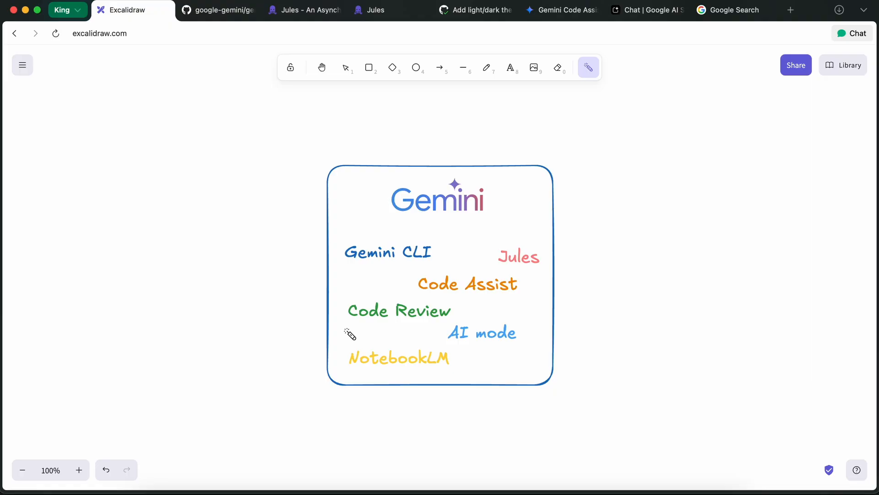
pyautogui.moveTo(412, 325); pyautogui.dragTo(454, 330)
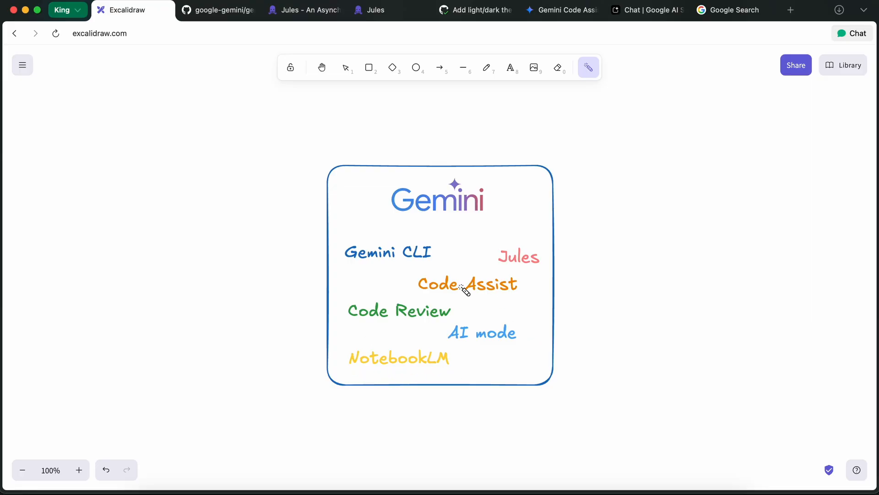
pyautogui.moveTo(460, 334)
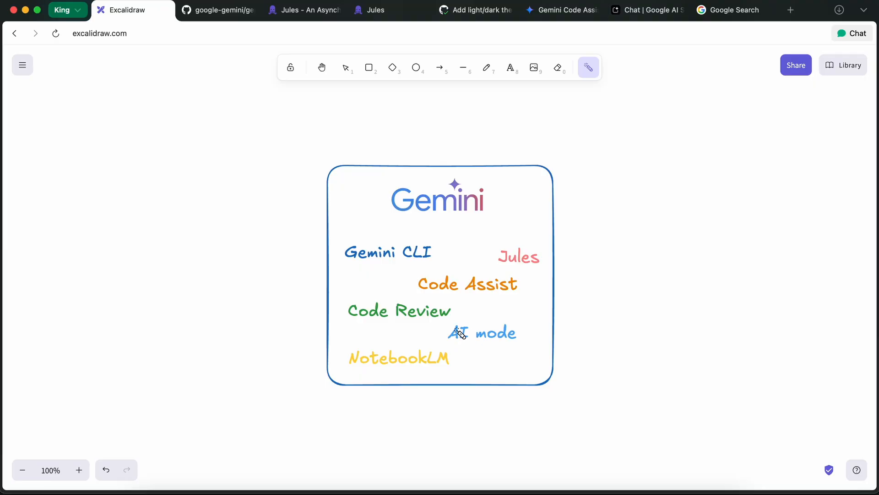
pyautogui.moveTo(519, 291)
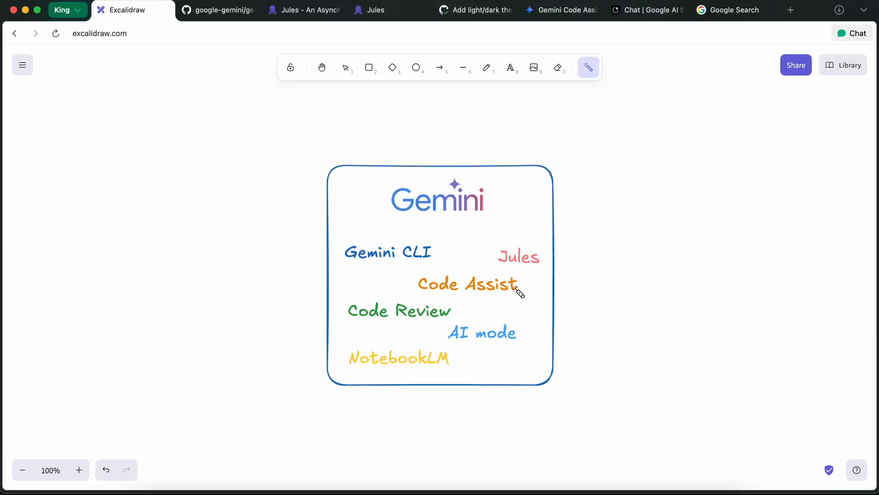
pyautogui.moveTo(488, 301)
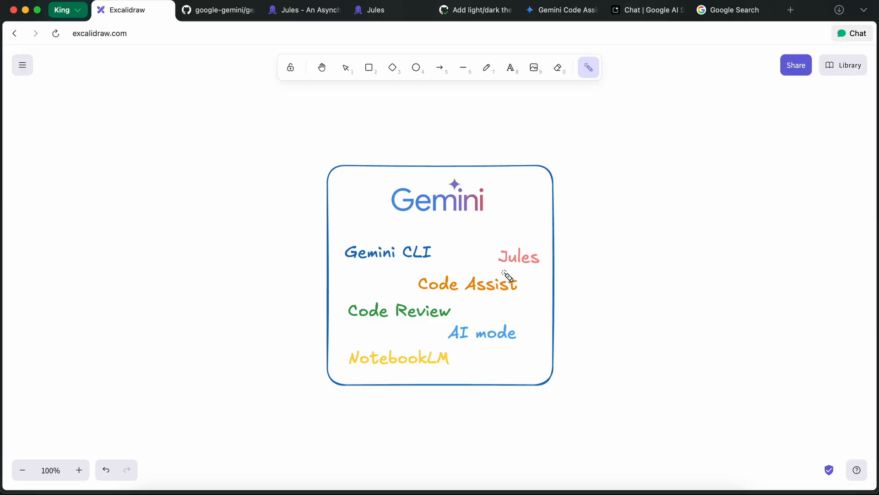
pyautogui.moveTo(522, 253)
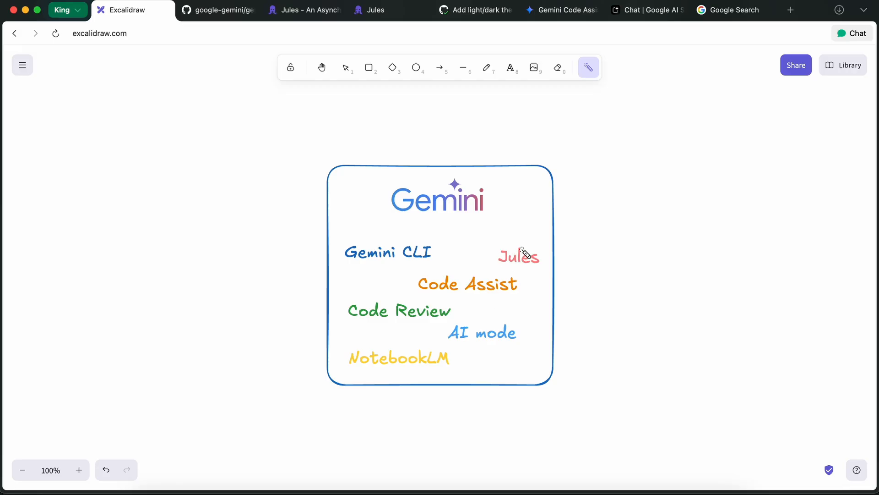
pyautogui.moveTo(533, 269)
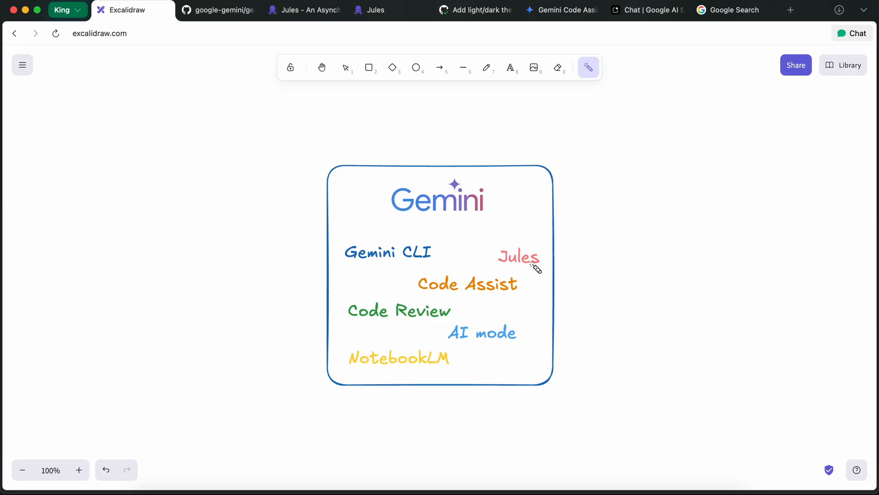
pyautogui.moveTo(448, 298)
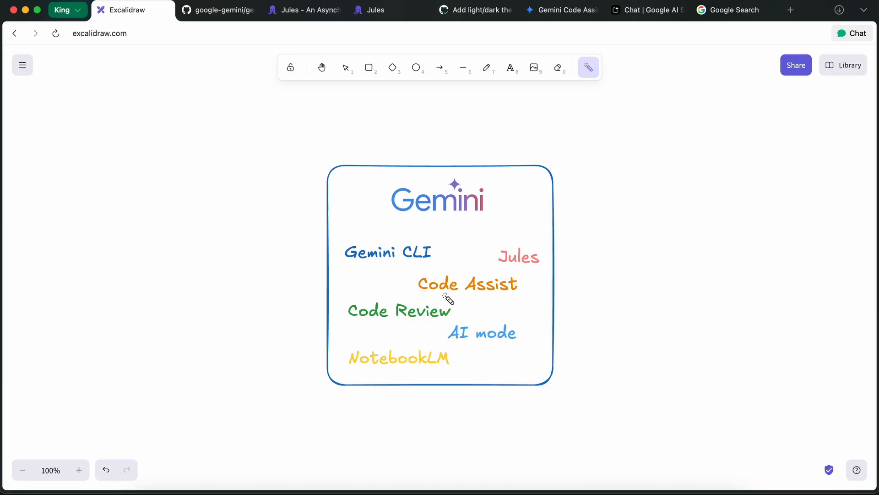
pyautogui.moveTo(505, 268); pyautogui.dragTo(534, 269)
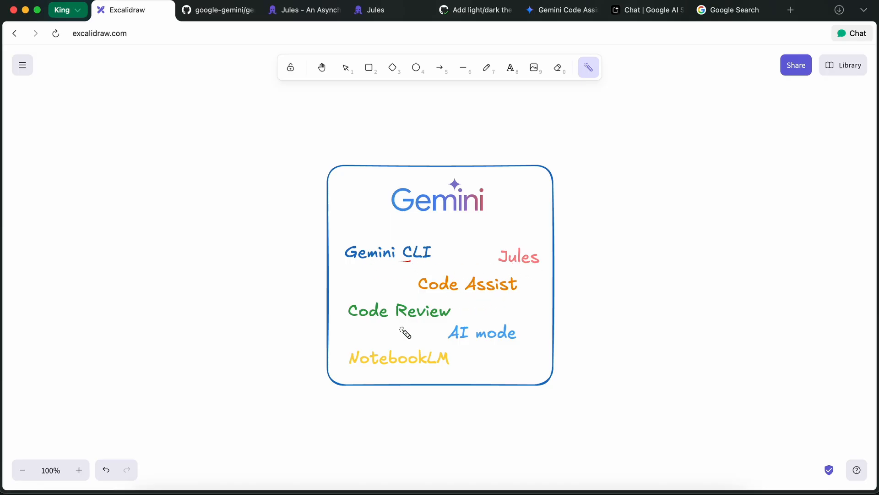
pyautogui.moveTo(452, 341); pyautogui.dragTo(514, 342)
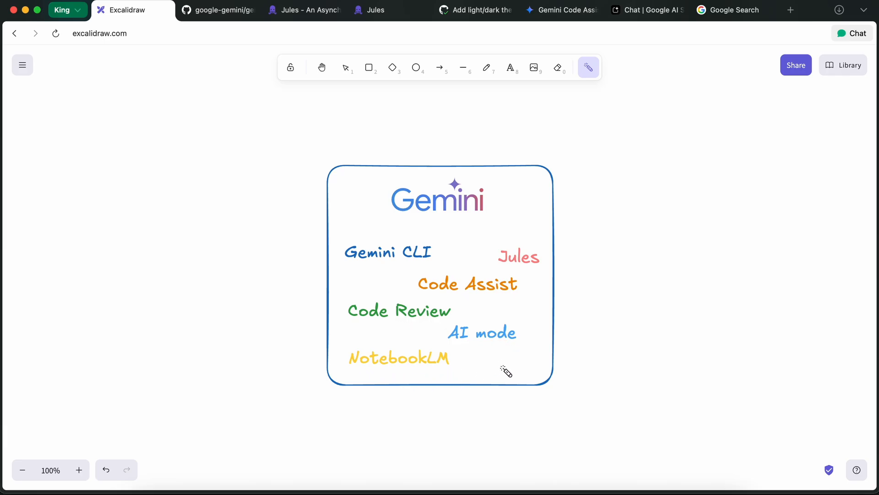
pyautogui.moveTo(493, 353)
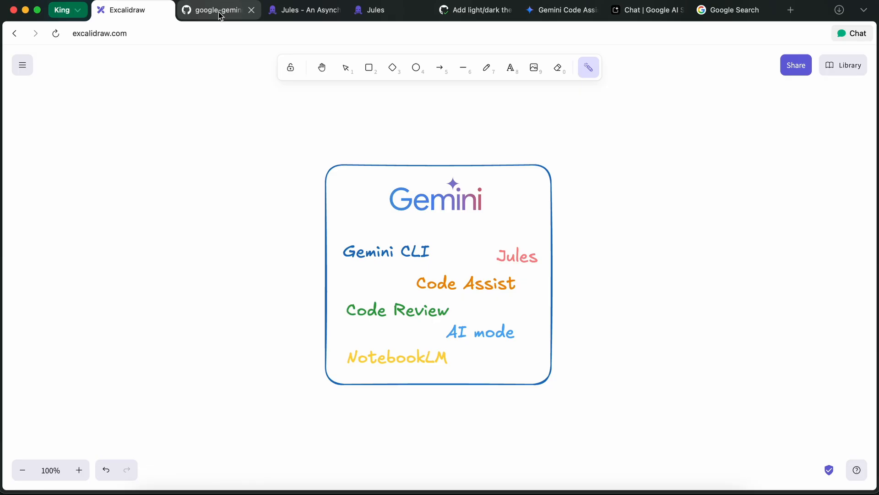
# Show the gemini-cli repository README and briefly highlight its Free tier bullet
pyautogui.click(218, 9)
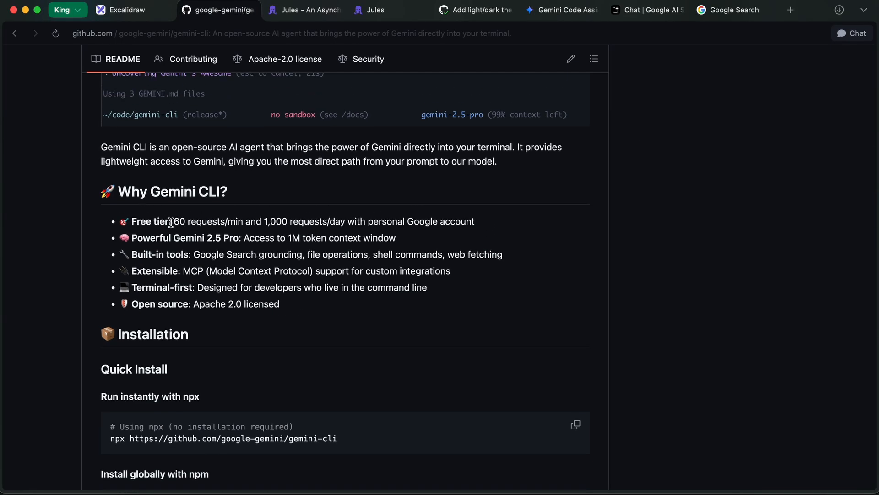
pyautogui.moveTo(489, 223)
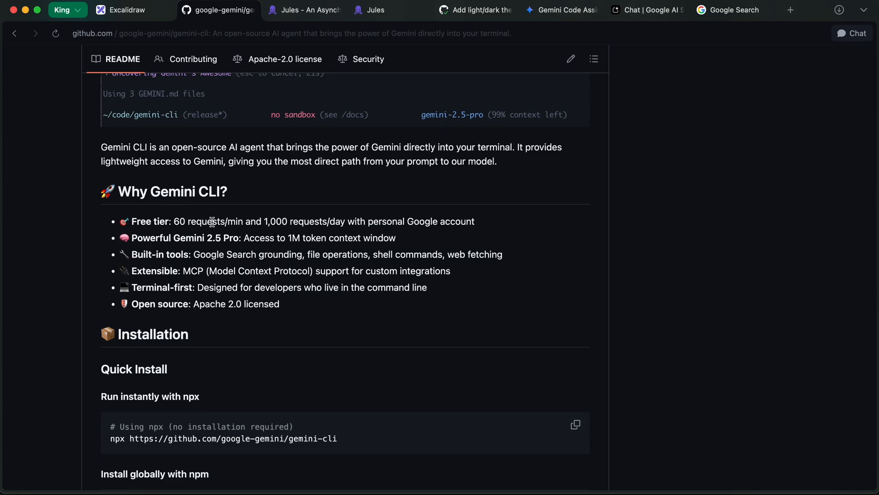
pyautogui.moveTo(221, 221)
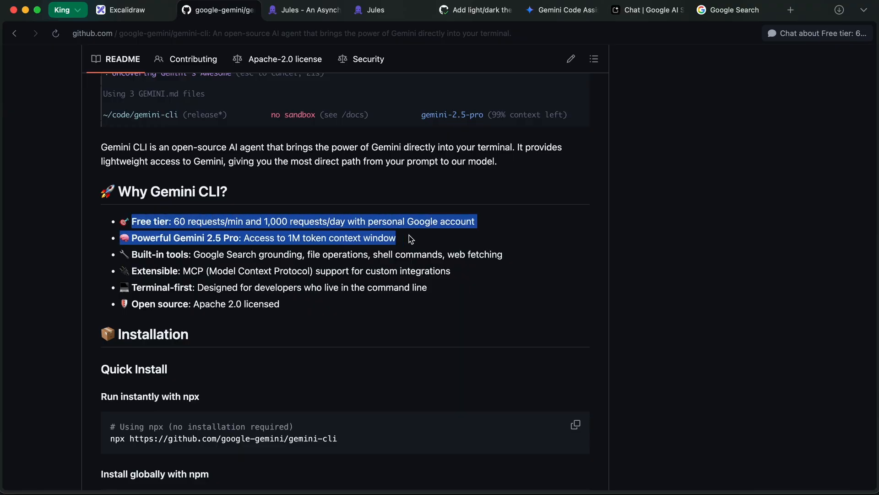
pyautogui.moveTo(410, 238); pyautogui.dragTo(479, 227)
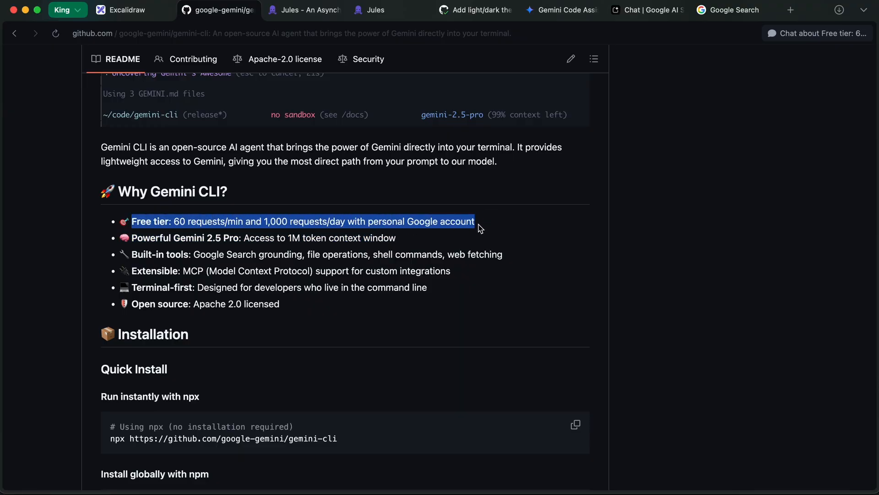
pyautogui.click(469, 254)
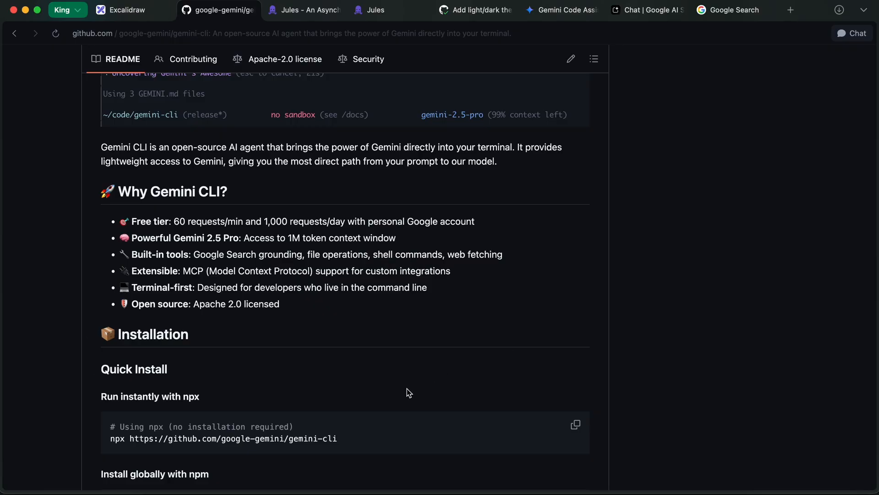
pyautogui.moveTo(344, 461)
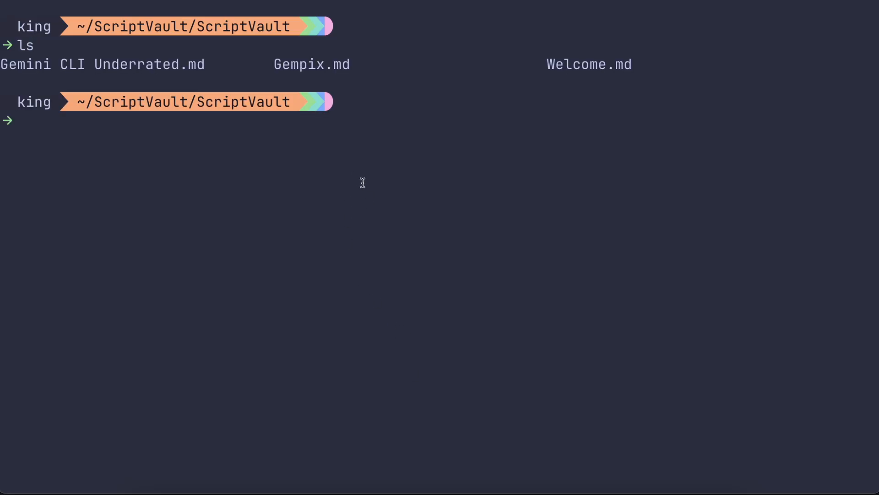
# Launch Gemini CLI in the ScriptVault folder and begin entering 'Analyze my writing style'
pyautogui.write('cl')
pyautogui.write('gemini')
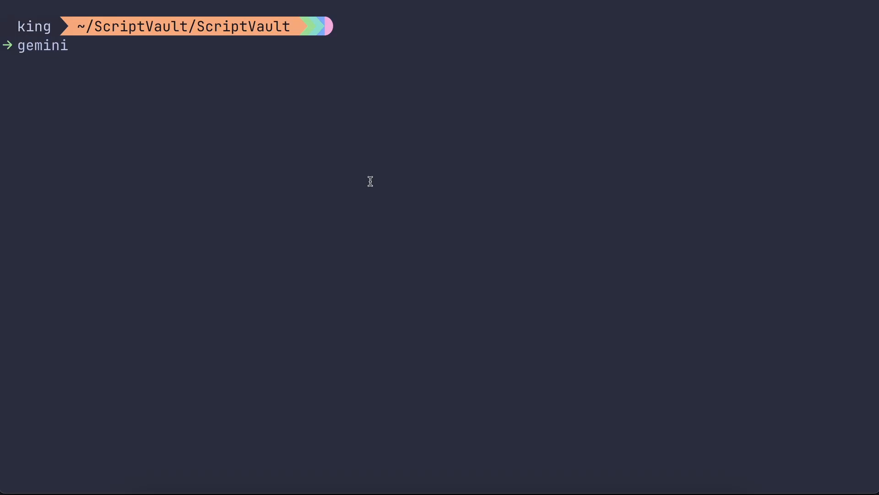
pyautogui.press('enter')
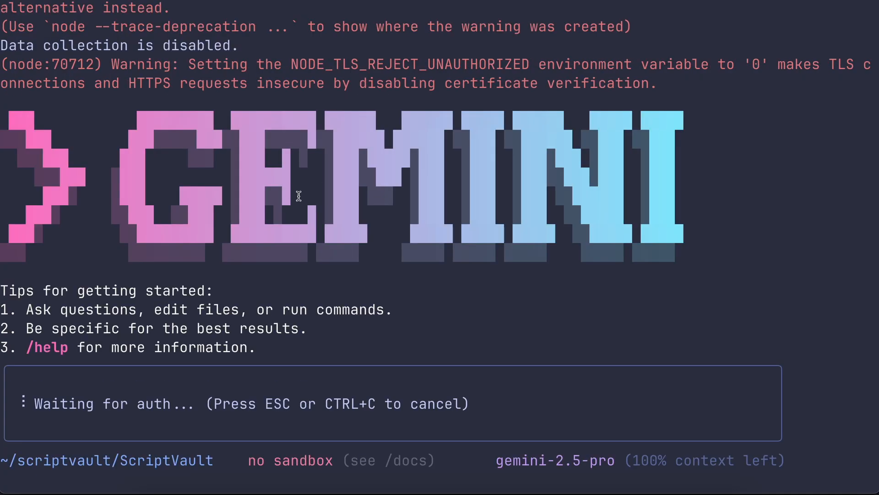
pyautogui.moveTo(274, 263)
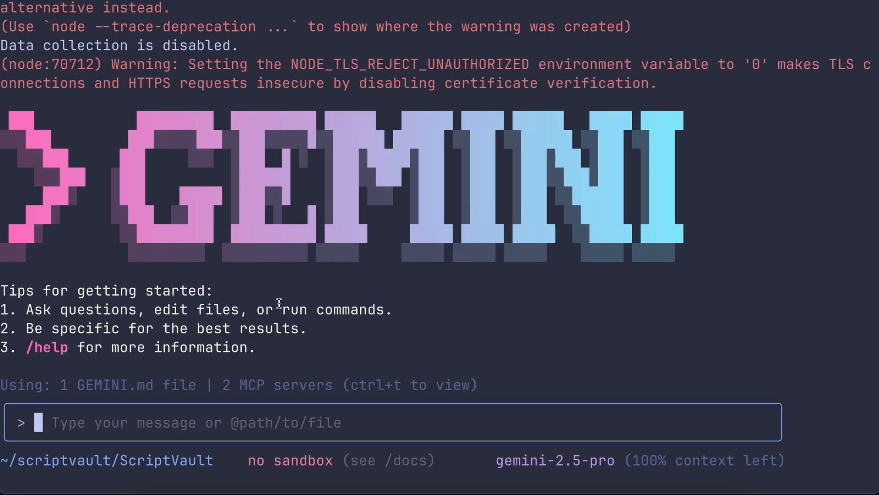
pyautogui.write('A')
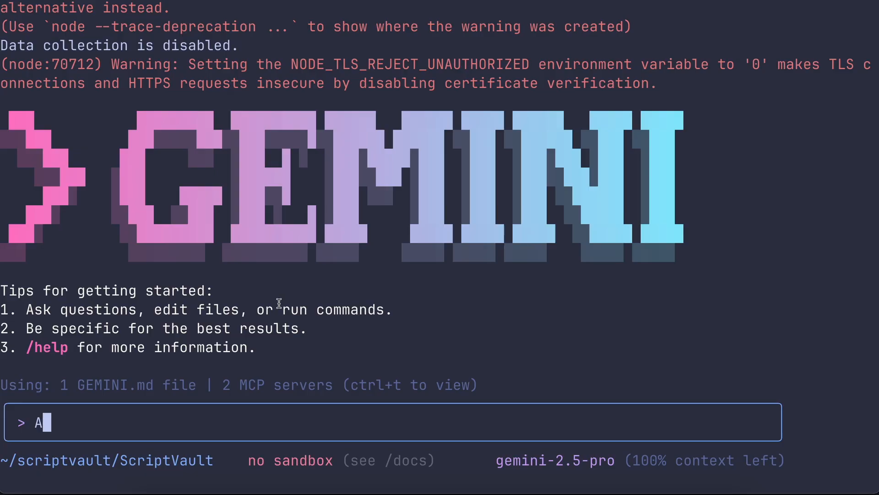
pyautogui.write('na')
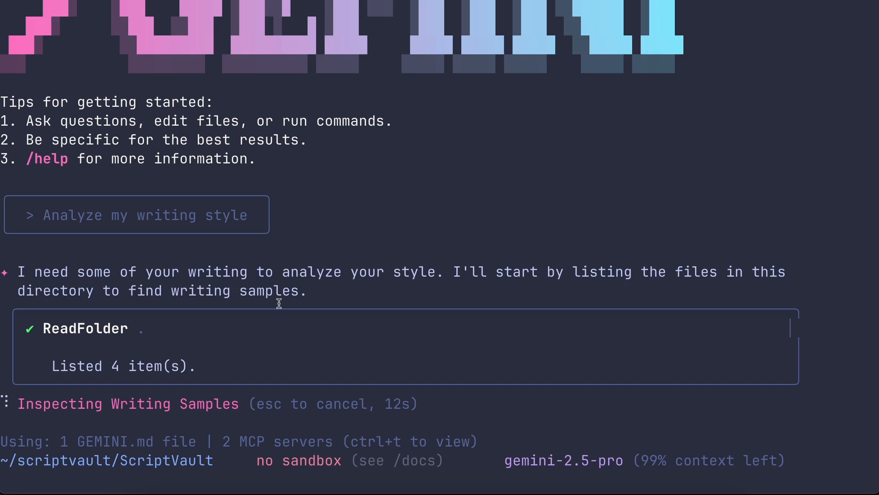
pyautogui.moveTo(358, 288)
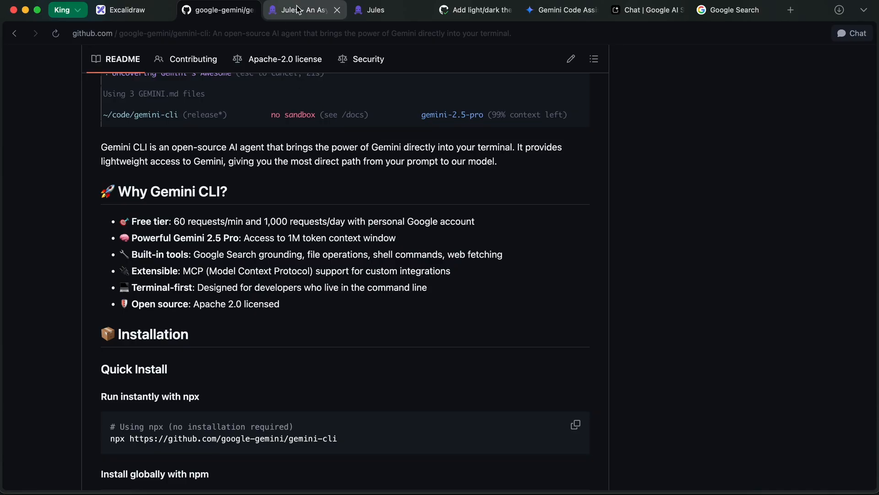
# Scroll through the Jules landing page, then bring up the Jules app home with recent tasks
pyautogui.click(304, 9)
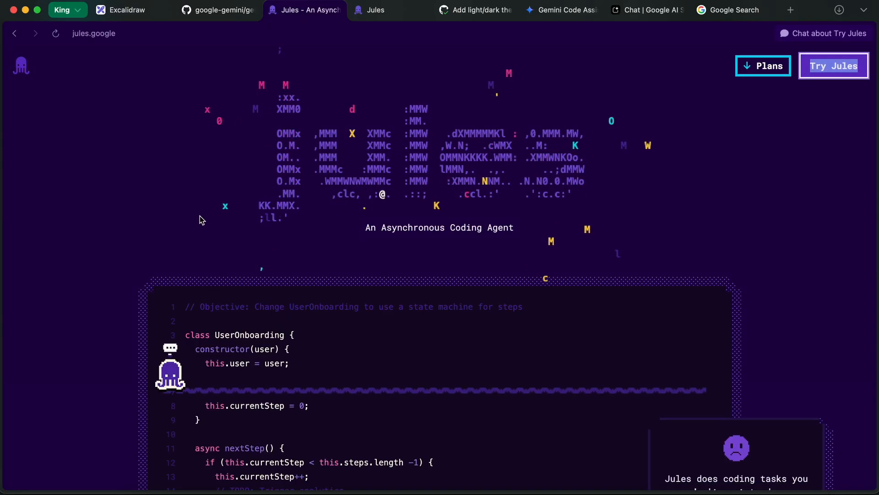
pyautogui.scroll(-3)
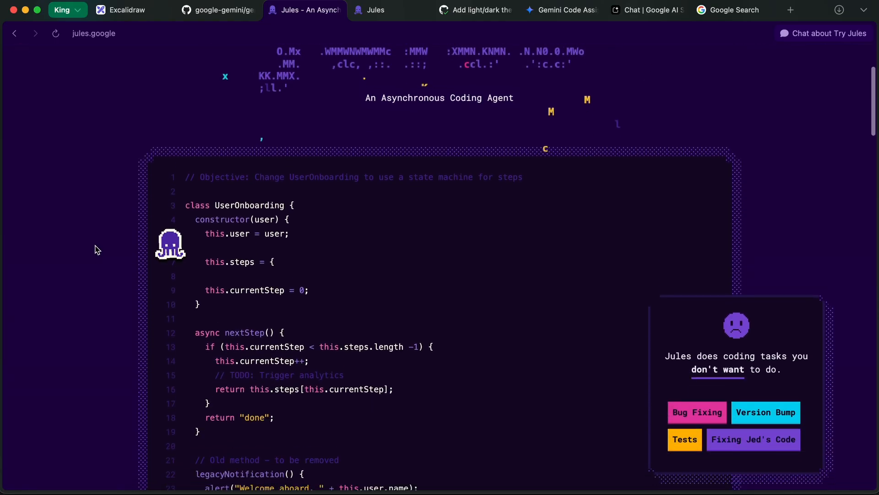
pyautogui.scroll(-3)
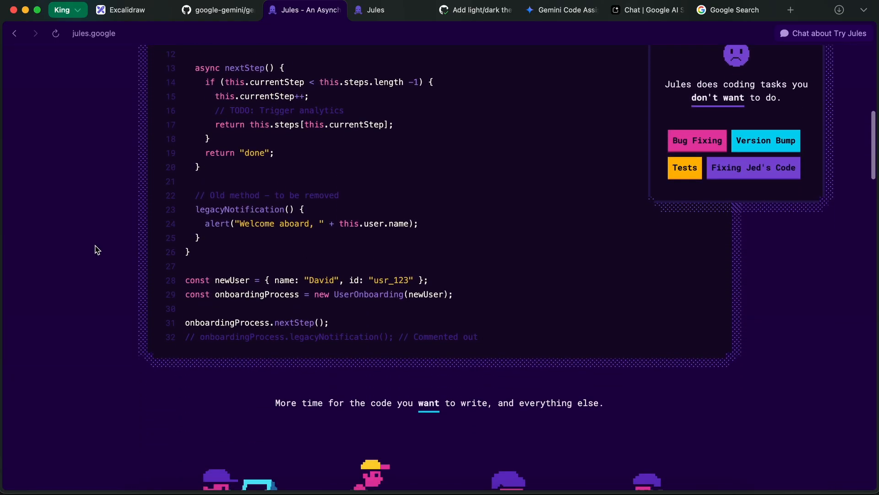
pyautogui.scroll(-3)
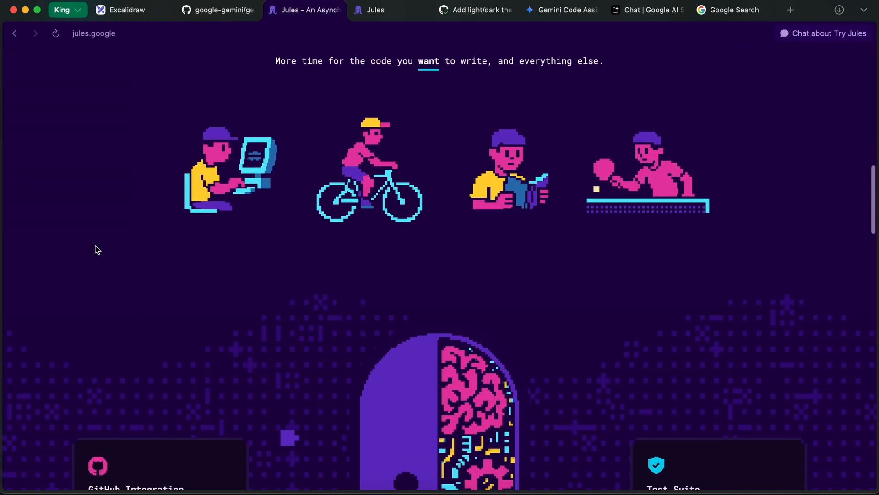
pyautogui.scroll(-3)
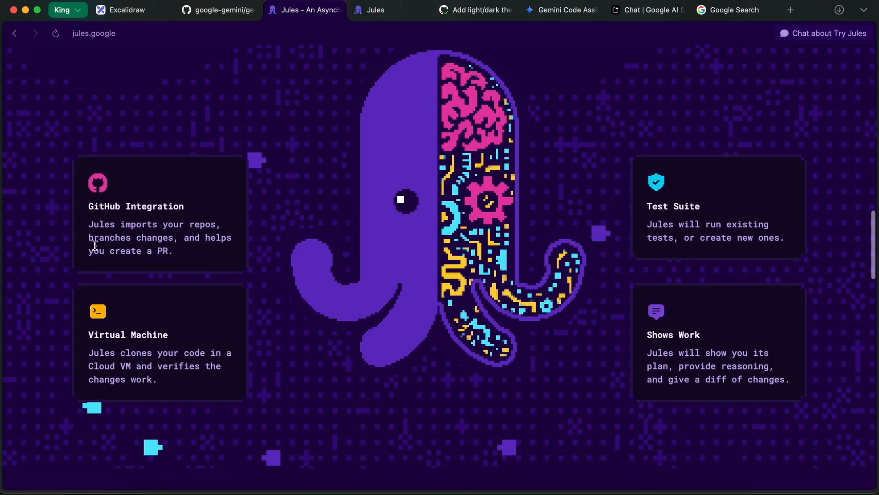
pyautogui.scroll(-3)
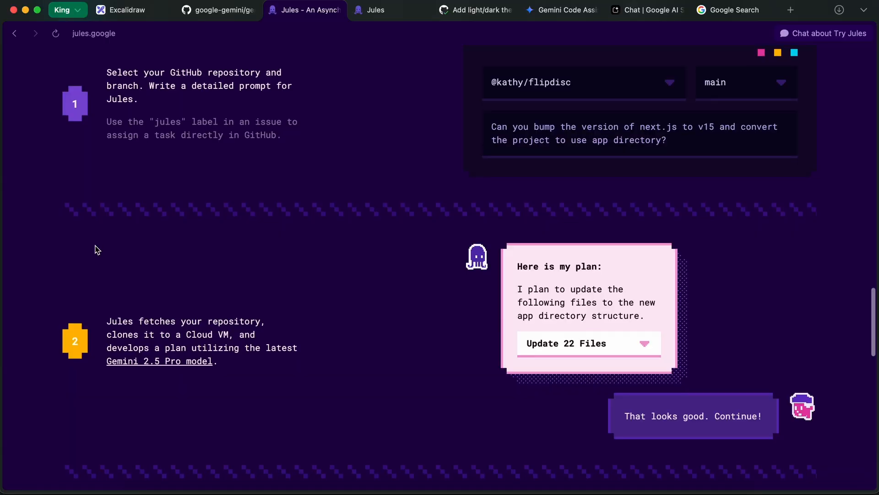
pyautogui.scroll(-3)
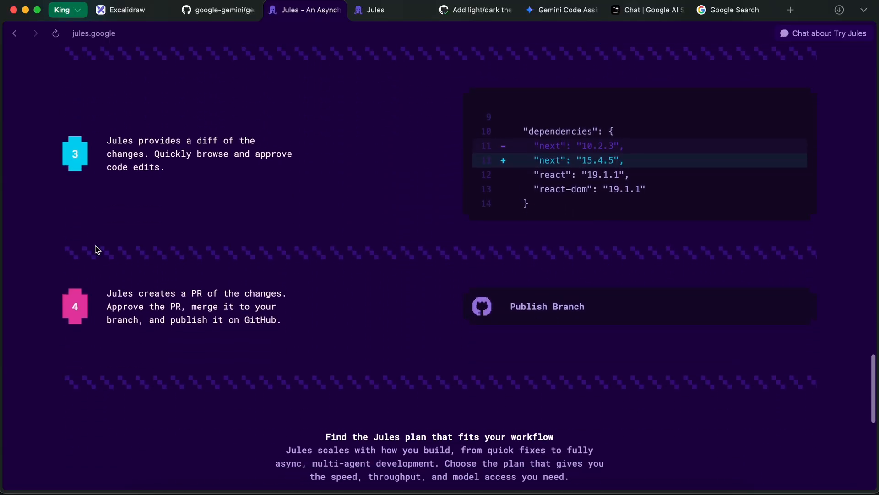
pyautogui.scroll(-3)
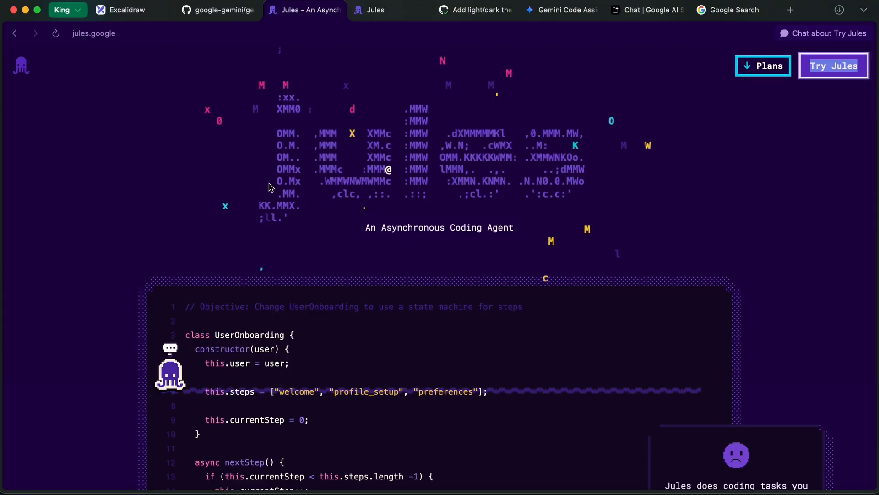
pyautogui.click(373, 10)
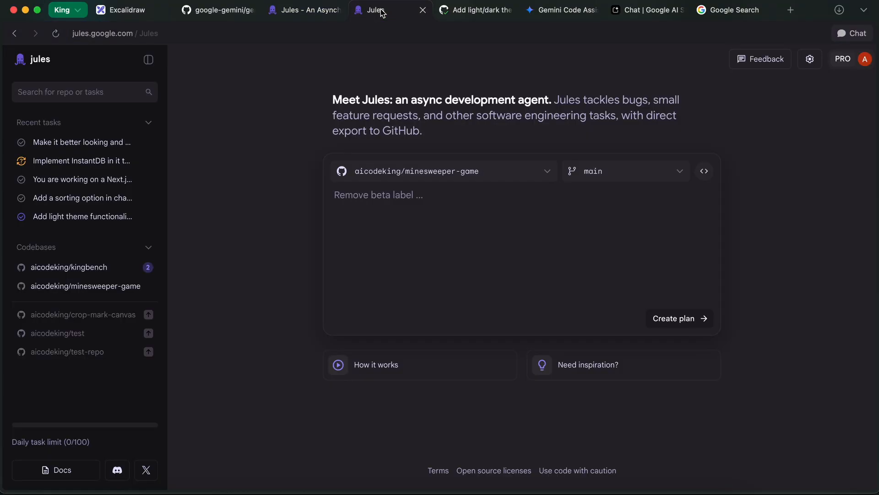
# Begin opening the earlier light-theme task from Jules' recent tasks
pyautogui.write('H')
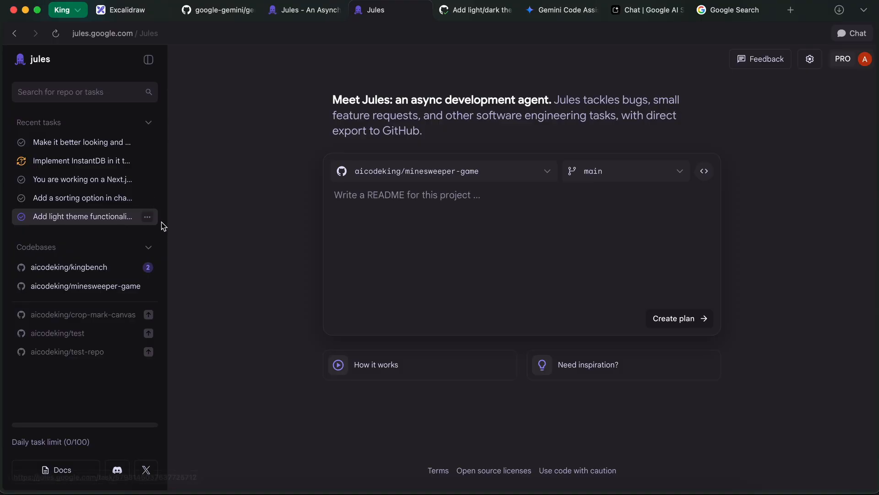
pyautogui.moveTo(348, 84)
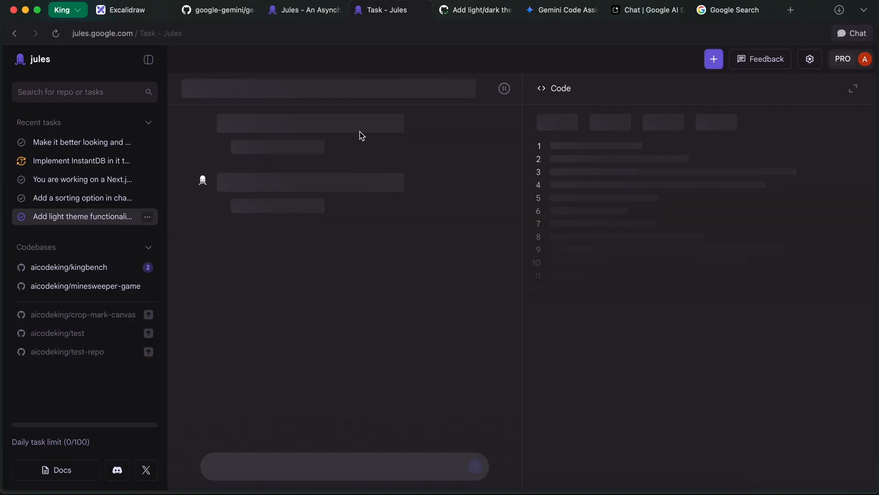
pyautogui.moveTo(396, 136)
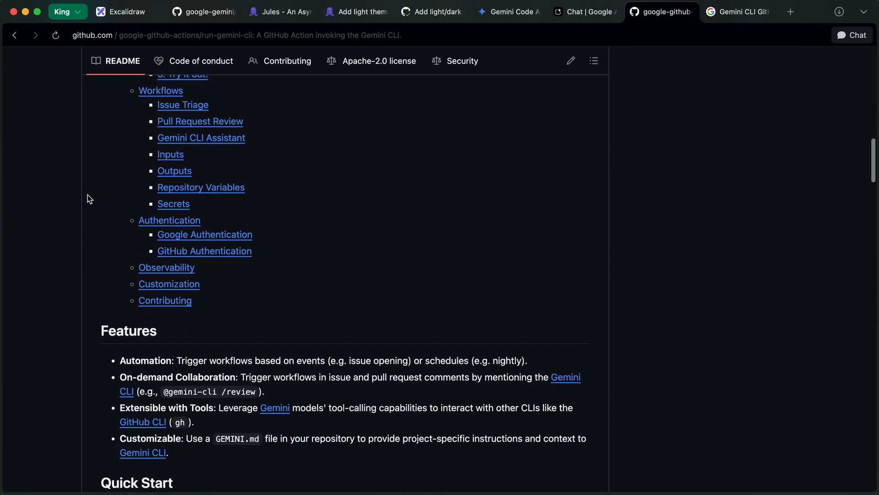
pyautogui.scroll(-3)
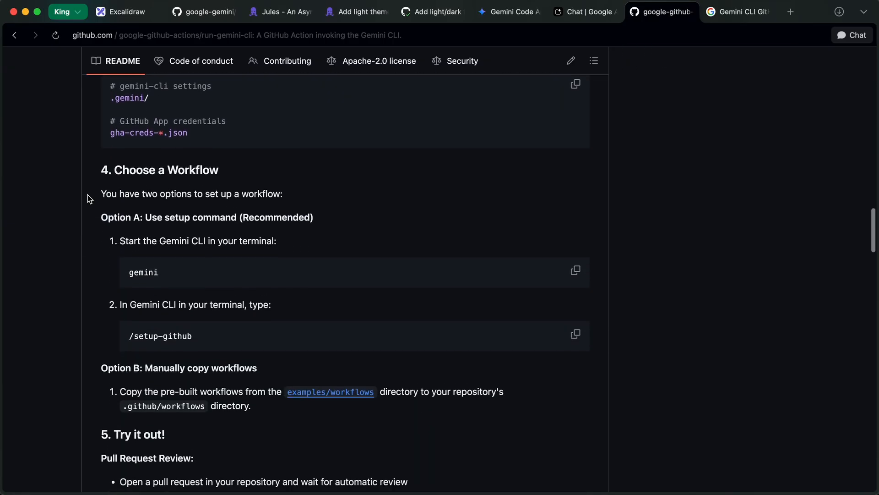
pyautogui.scroll(-3)
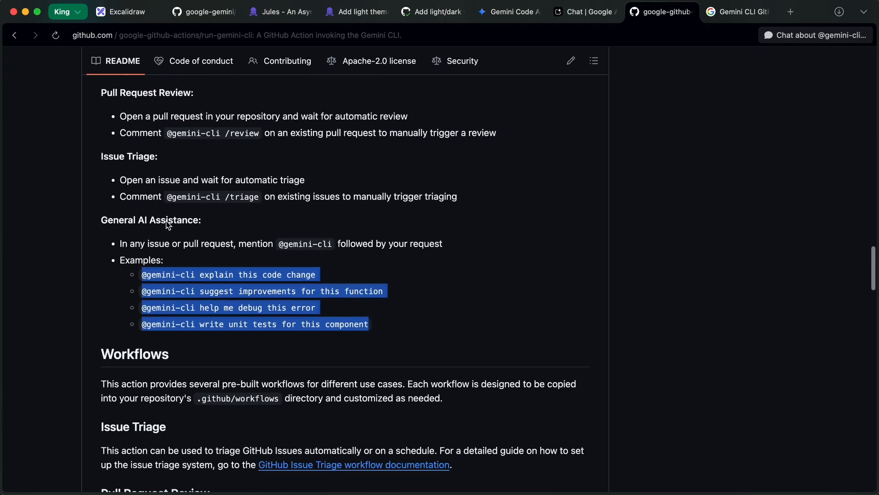
pyautogui.scroll(-3)
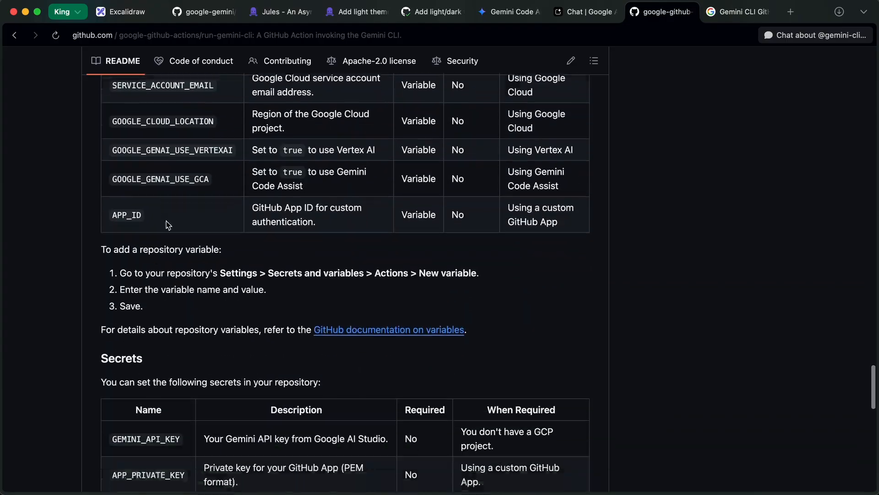
pyautogui.scroll(-3)
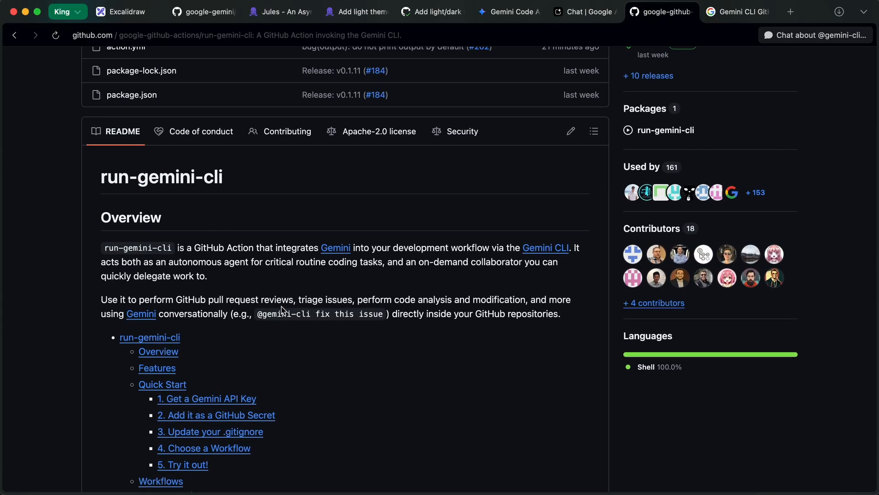
pyautogui.moveTo(376, 369)
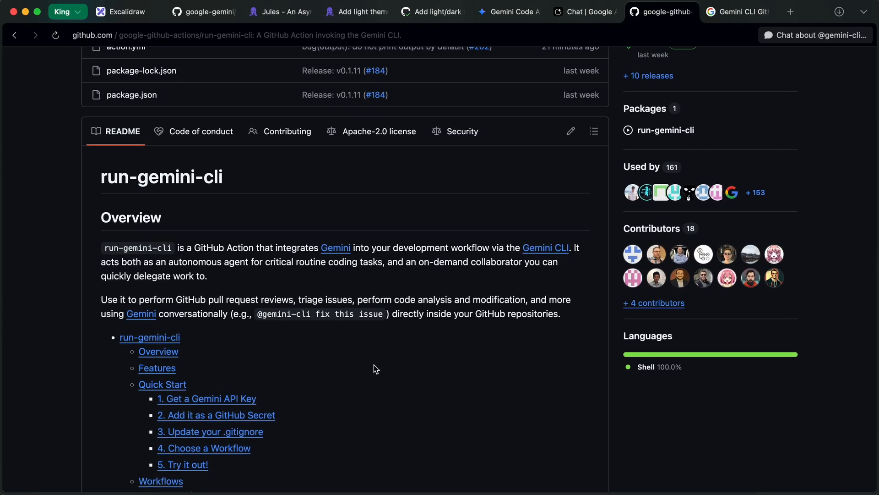
pyautogui.scroll(-3)
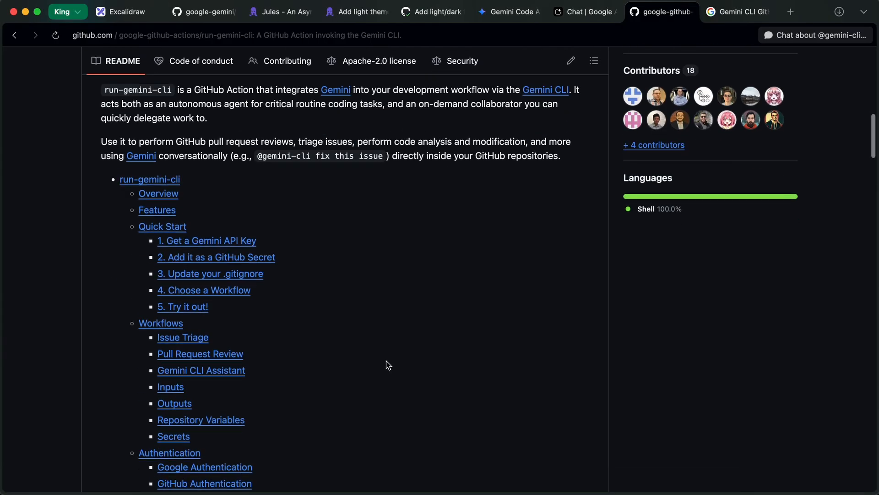
pyautogui.scroll(-3)
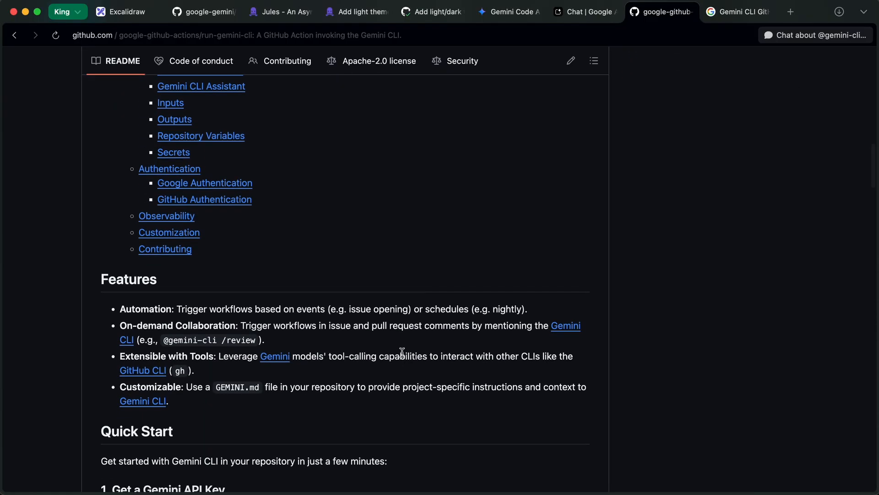
pyautogui.scroll(-3)
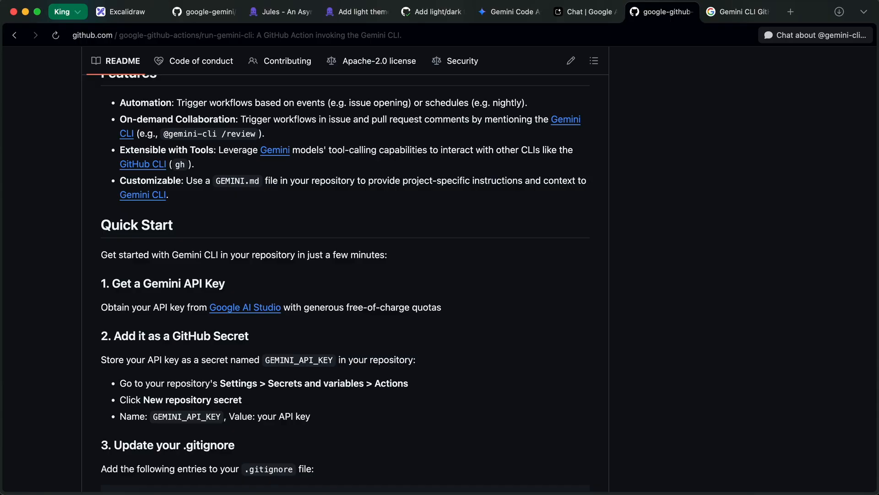
# View the read-only light-theme task with its five-step plan and feat/light-theme diff
pyautogui.click(383, 10)
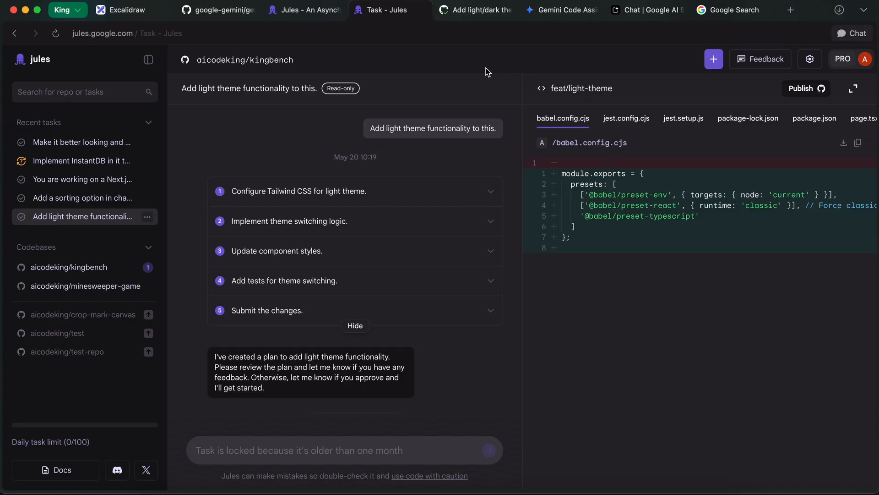
pyautogui.moveTo(476, 124)
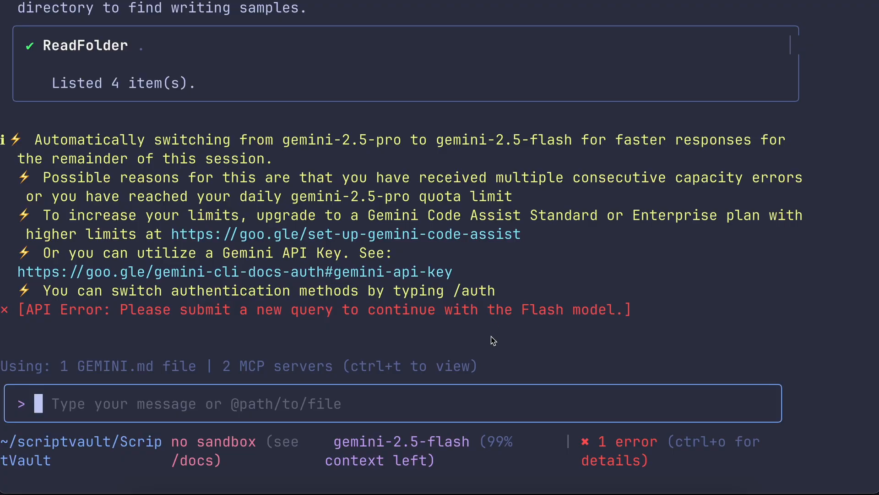
pyautogui.moveTo(486, 361)
pyautogui.write('Continue')
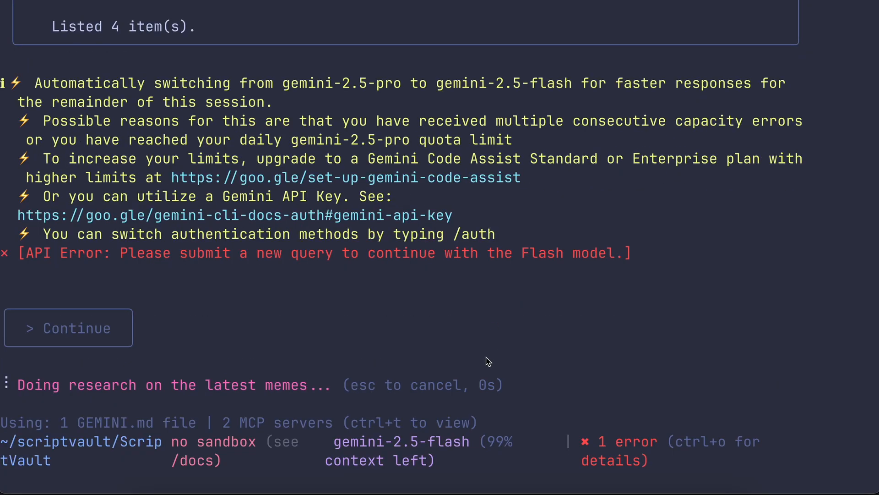
pyautogui.moveTo(494, 318)
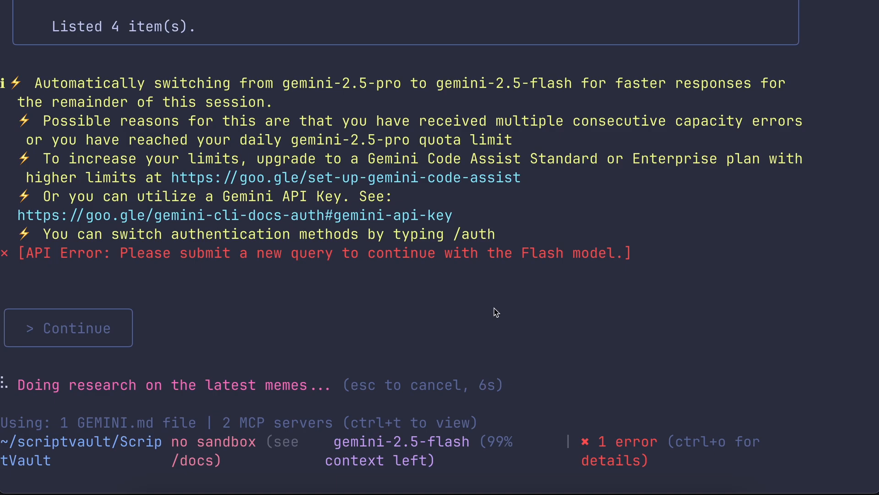
pyautogui.moveTo(526, 308)
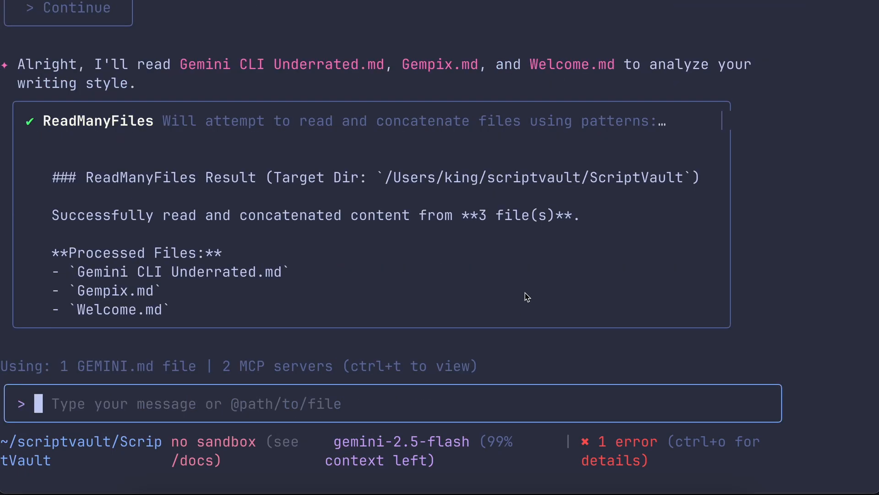
pyautogui.moveTo(522, 295)
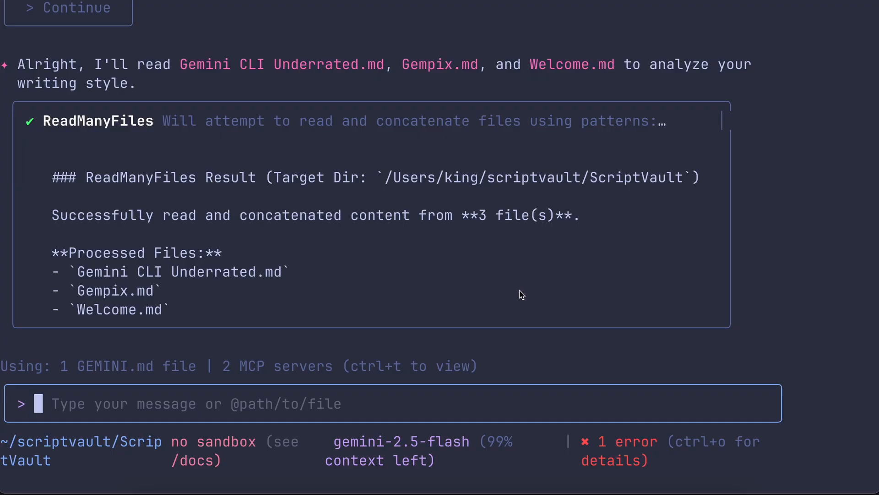
pyautogui.moveTo(527, 311)
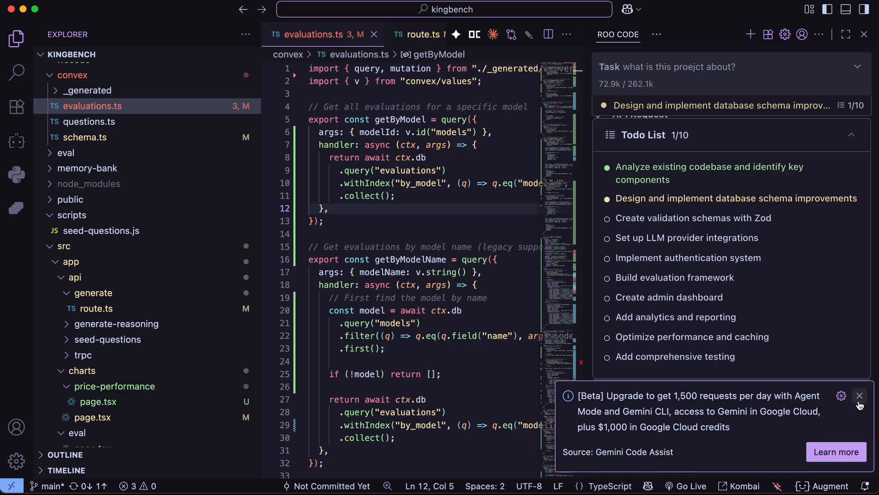
pyautogui.moveTo(860, 395)
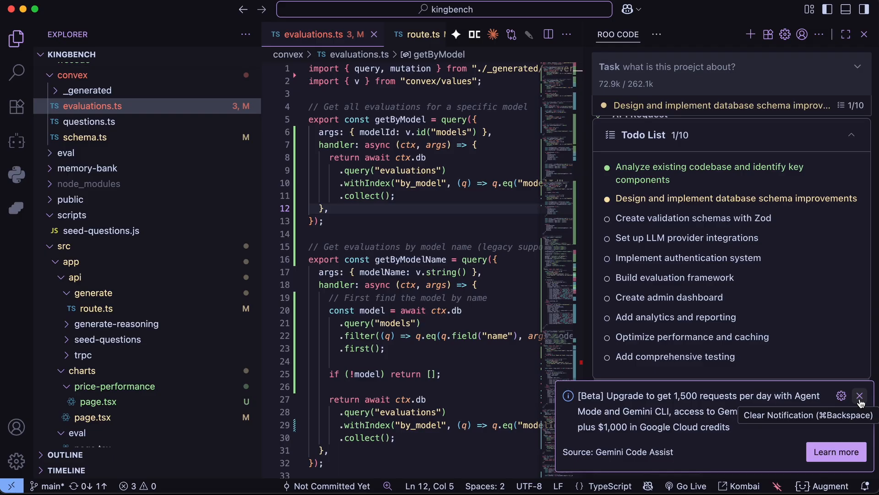
# Dismiss the upgrade notice and show Gemini Code Assist's sign-in view beside evaluations.ts
pyautogui.click(858, 396)
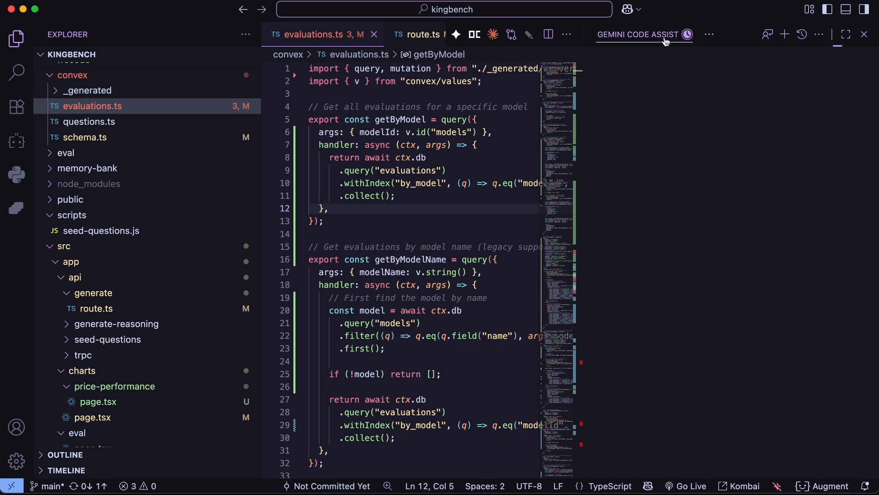
pyautogui.click(637, 33)
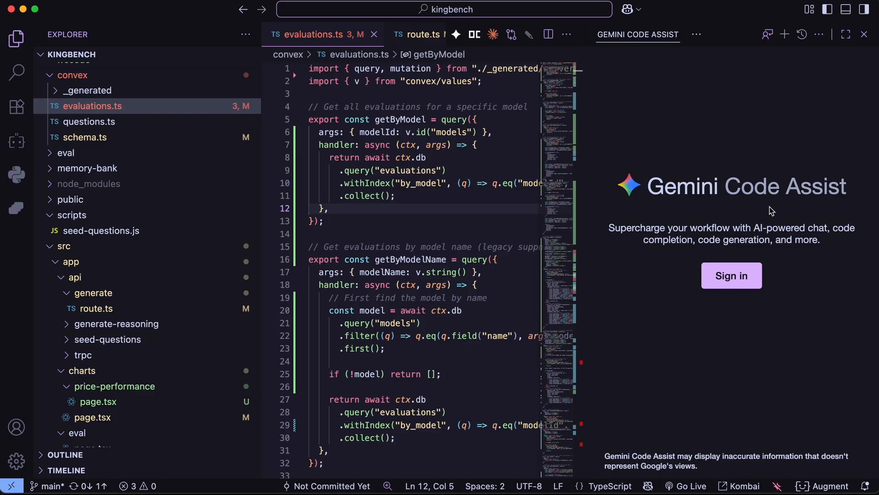
pyautogui.moveTo(627, 296)
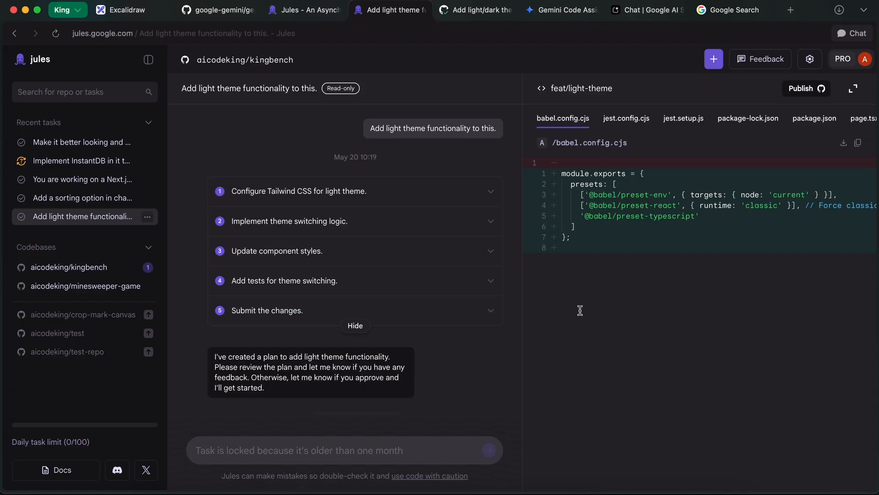
# Review AI Studio's Gemini 2.5 Pro run settings and tools, then move to Search AI Mode
pyautogui.click(645, 10)
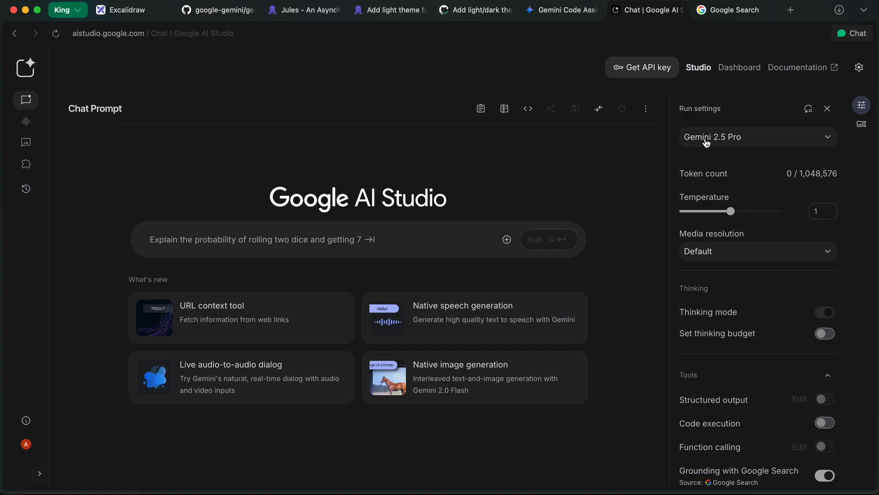
pyautogui.click(757, 137)
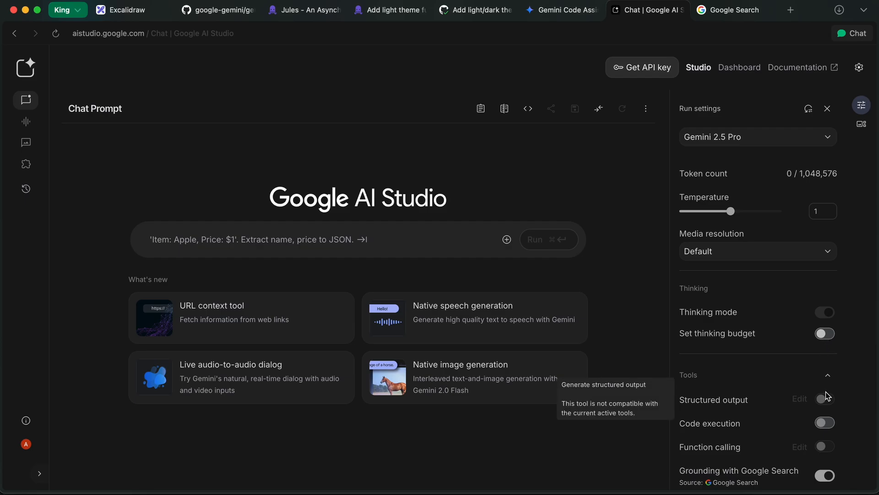
pyautogui.click(505, 239)
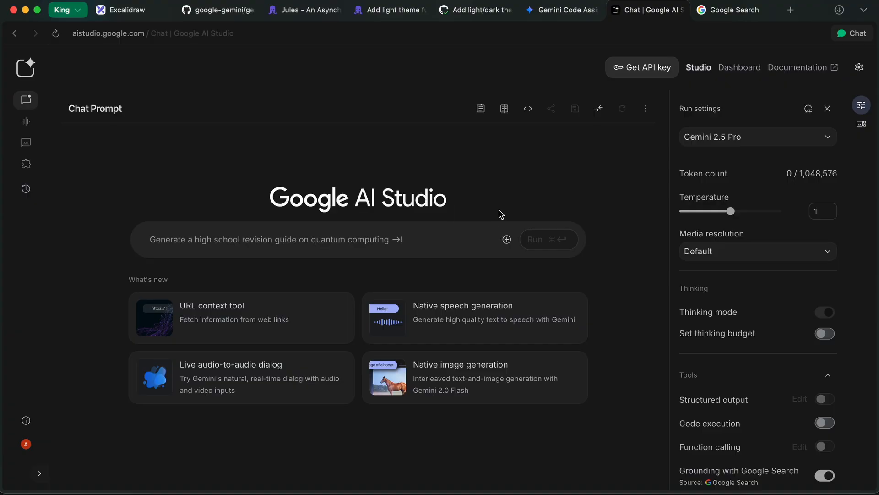
pyautogui.moveTo(486, 184)
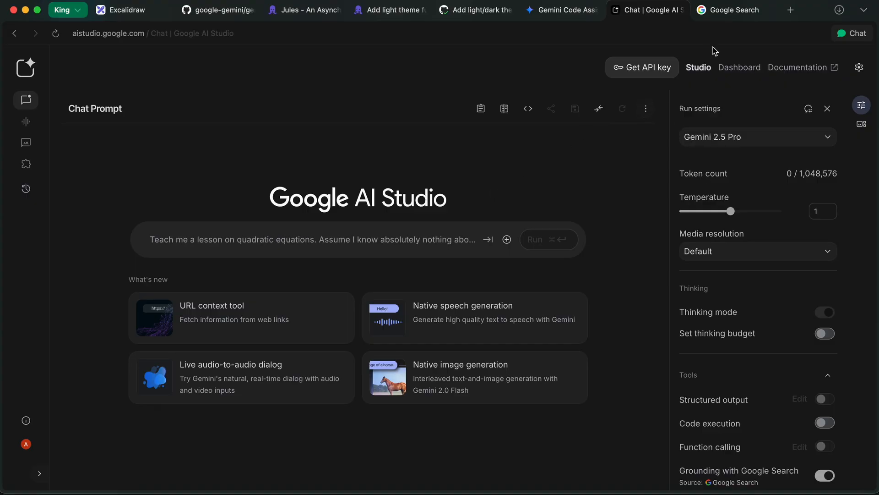
pyautogui.click(729, 10)
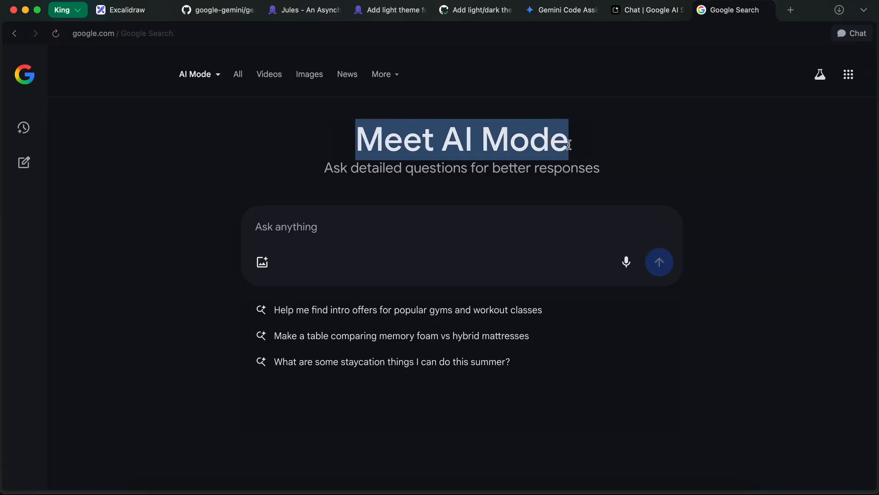
# Ask AI Mode what is new in DeepSeek V3.1, then move to the theme toggle pull request
pyautogui.click(582, 157)
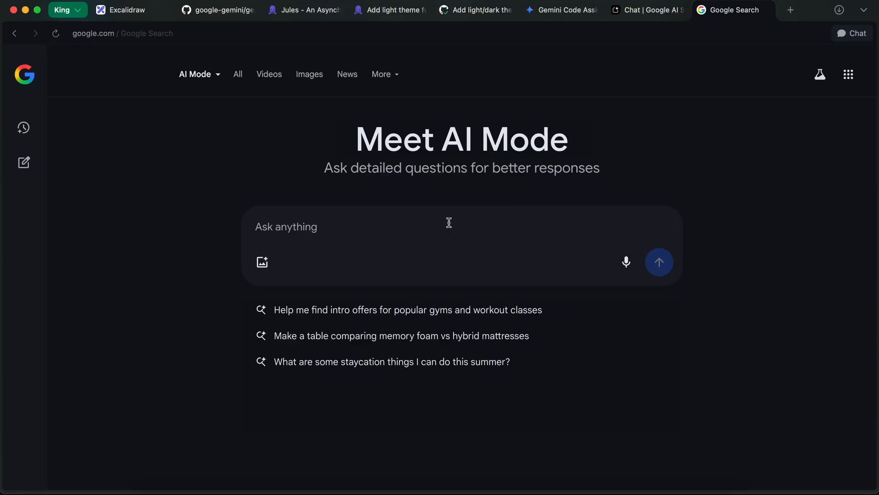
pyautogui.moveTo(451, 229)
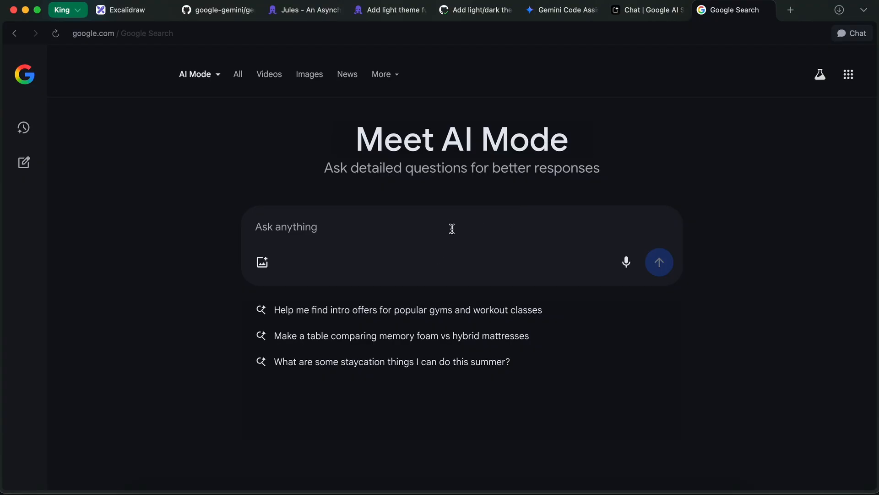
pyautogui.write('what is tnew i')
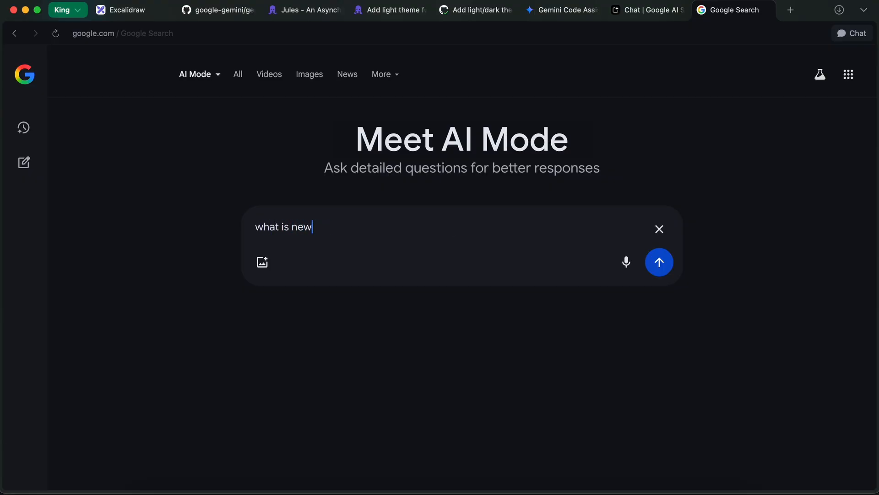
pyautogui.write('deepseek v')
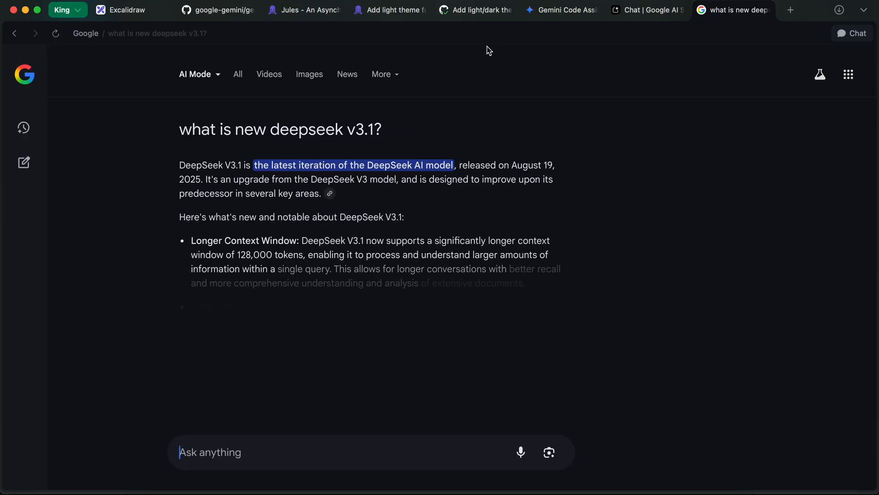
pyautogui.click(475, 10)
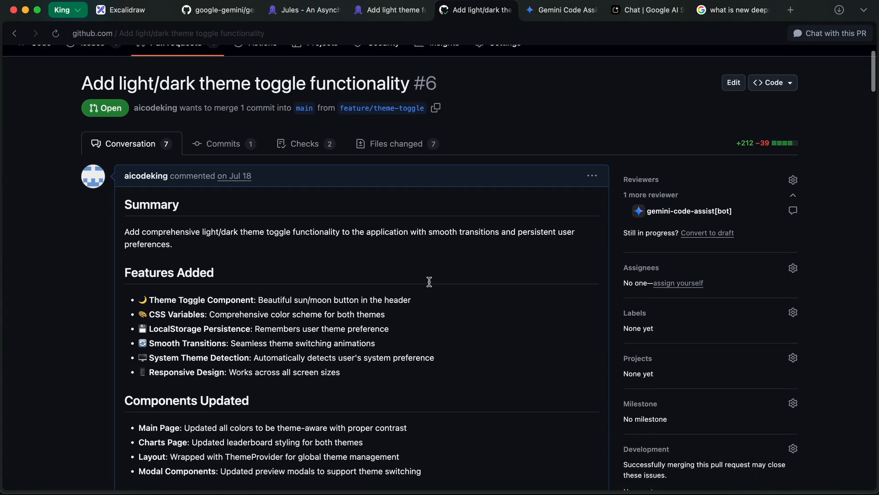
pyautogui.scroll(-3)
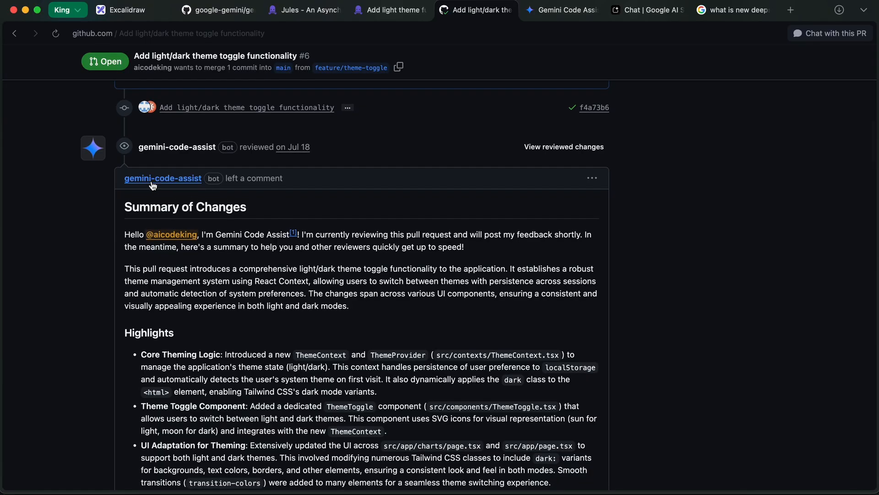
pyautogui.scroll(-3)
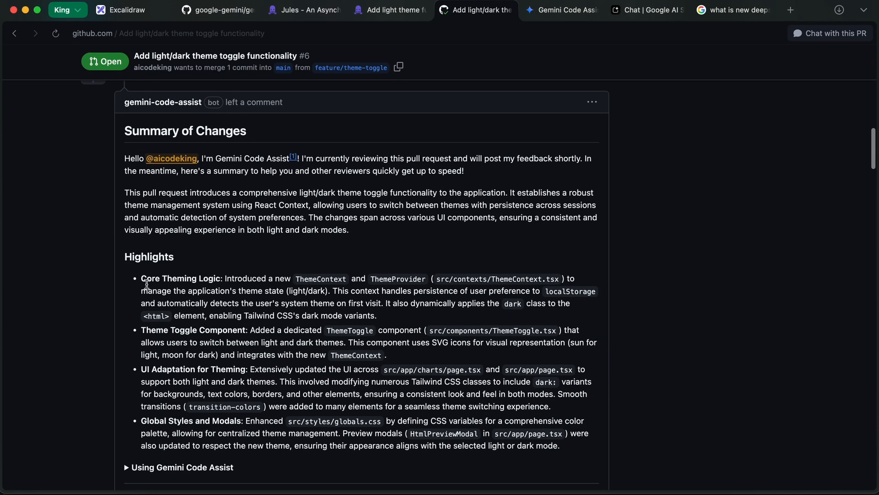
pyautogui.scroll(-3)
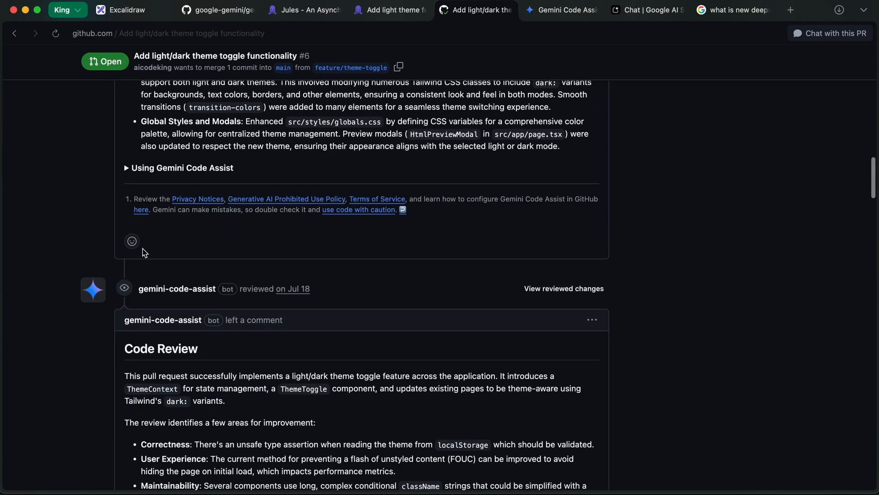
pyautogui.scroll(-3)
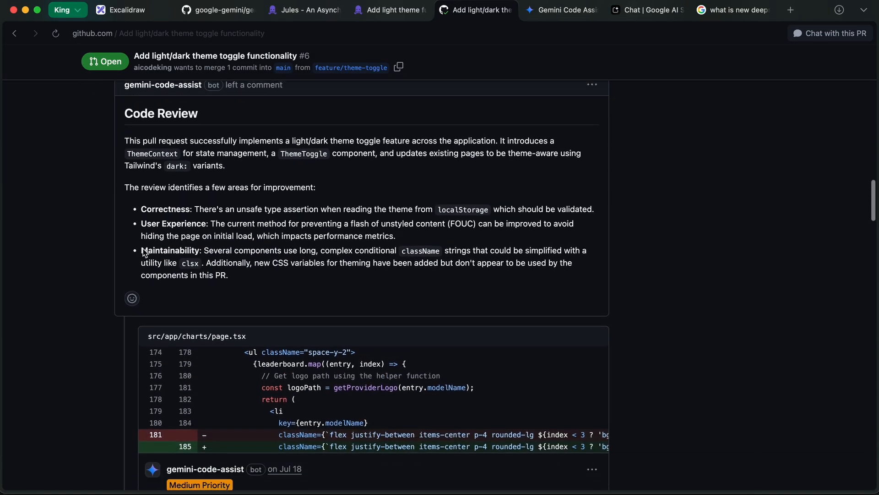
pyautogui.scroll(-3)
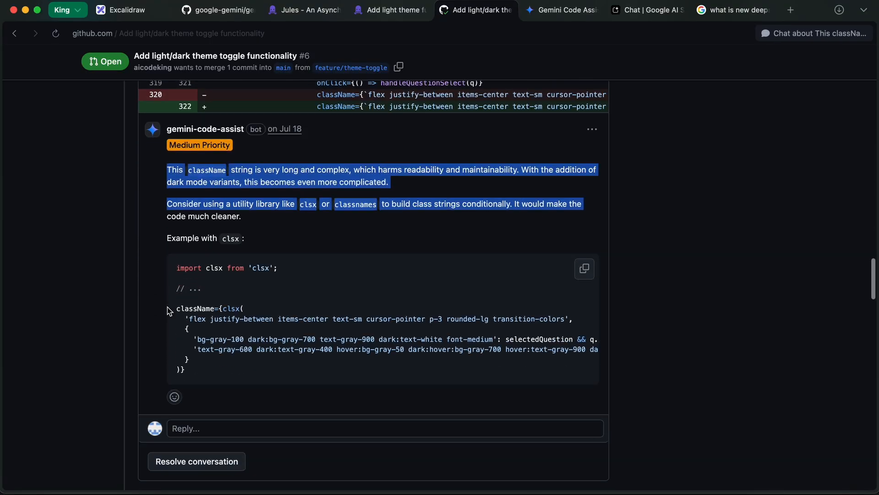
pyautogui.scroll(-3)
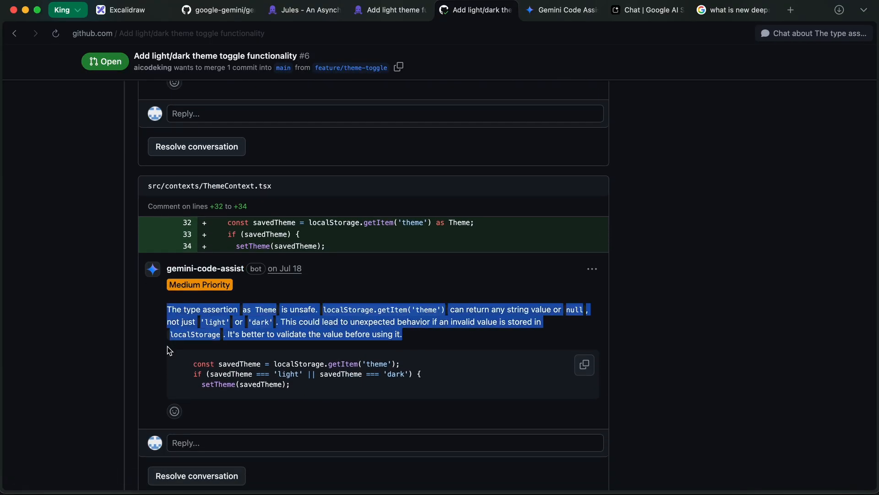
pyautogui.scroll(-3)
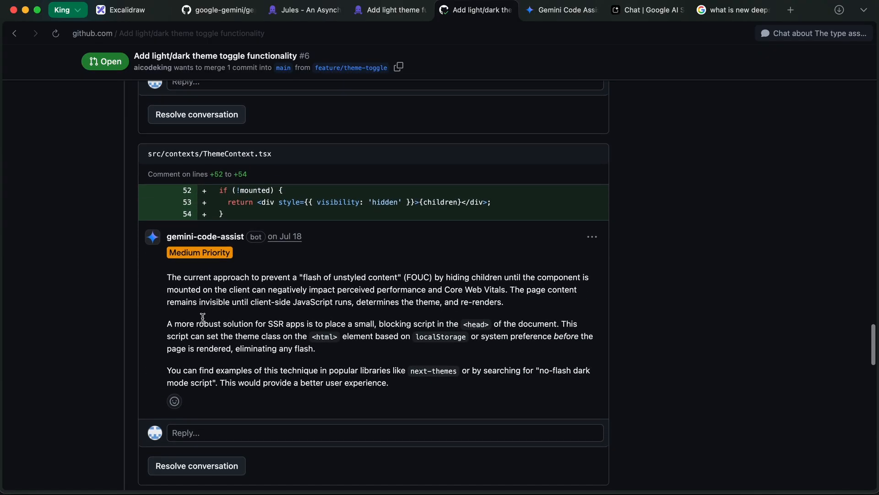
pyautogui.moveTo(166, 276); pyautogui.dragTo(315, 348)
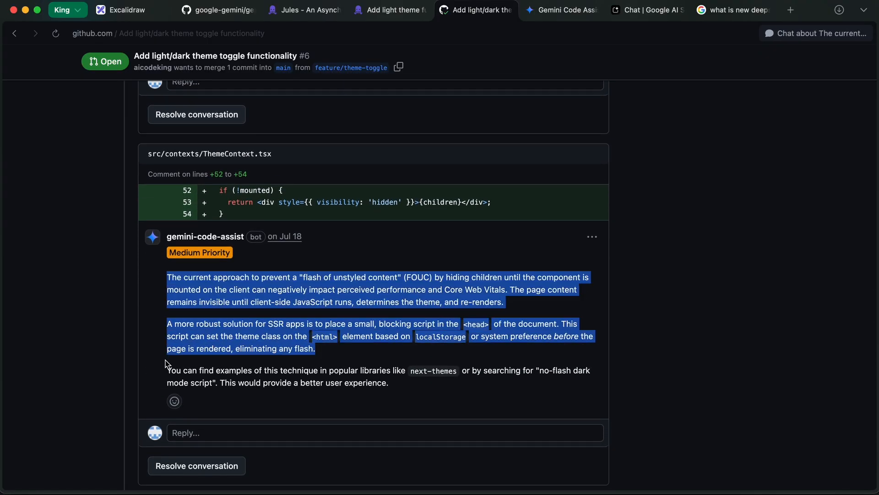
pyautogui.scroll(-3)
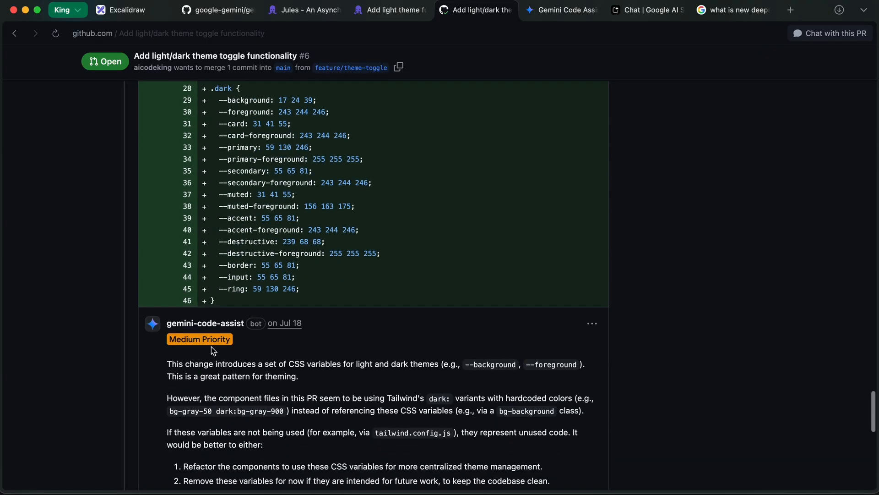
pyautogui.scroll(-3)
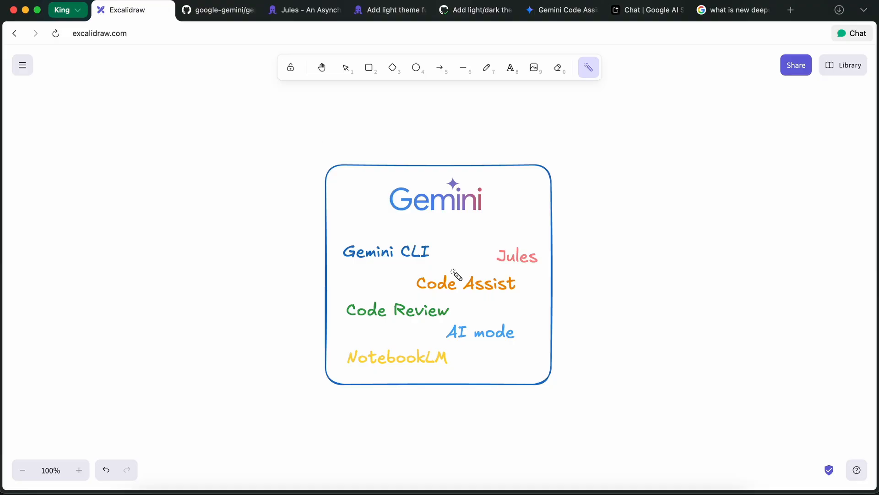
# Trace red laser marks linking Gemini CLI to AI mode and circling Code Assist and Jules
pyautogui.moveTo(495, 268); pyautogui.dragTo(537, 269)
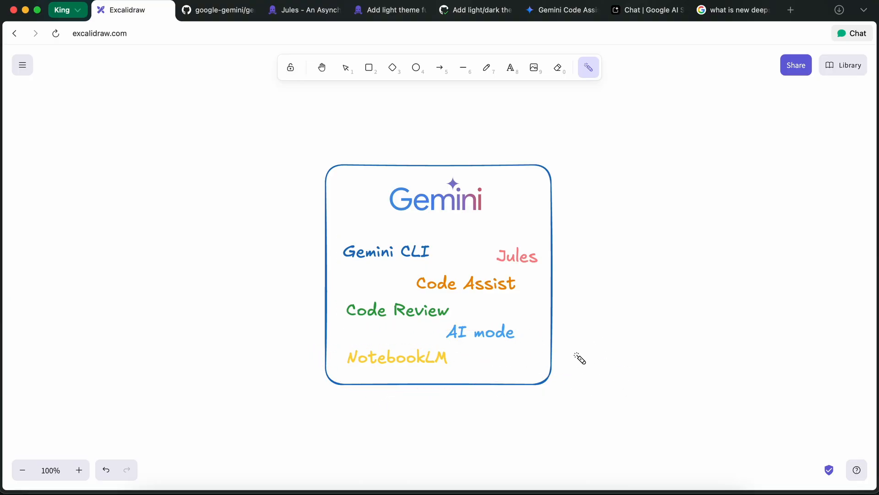
pyautogui.moveTo(606, 259)
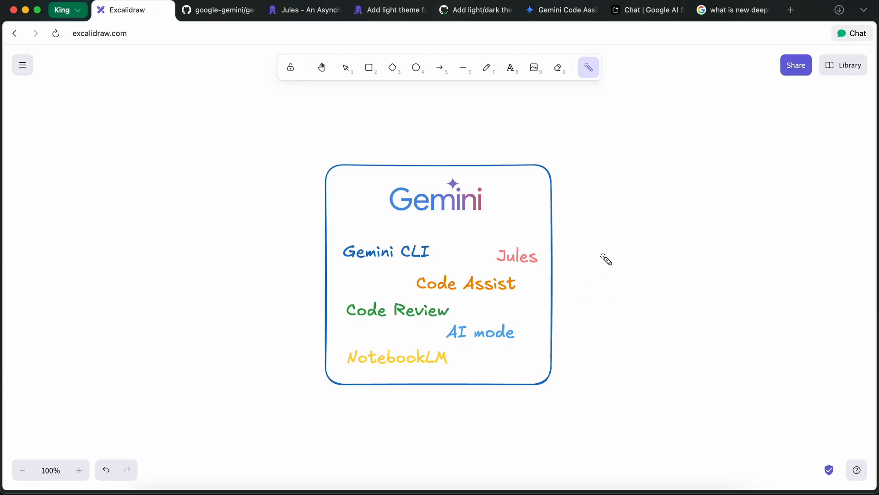
pyautogui.moveTo(610, 240)
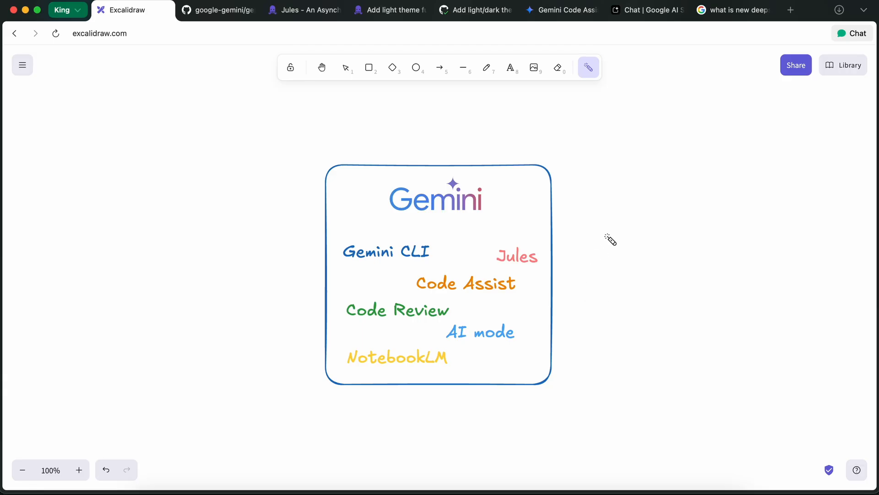
pyautogui.moveTo(561, 179); pyautogui.dragTo(561, 204)
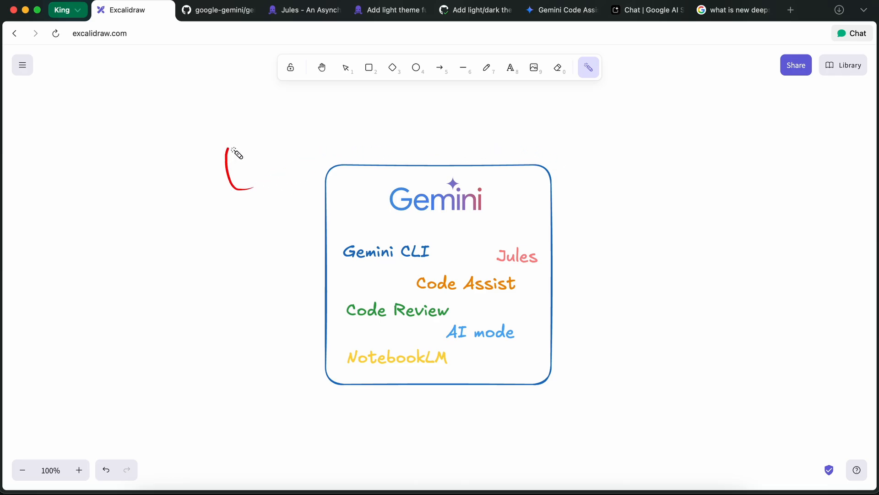
pyautogui.moveTo(235, 152); pyautogui.dragTo(308, 173)
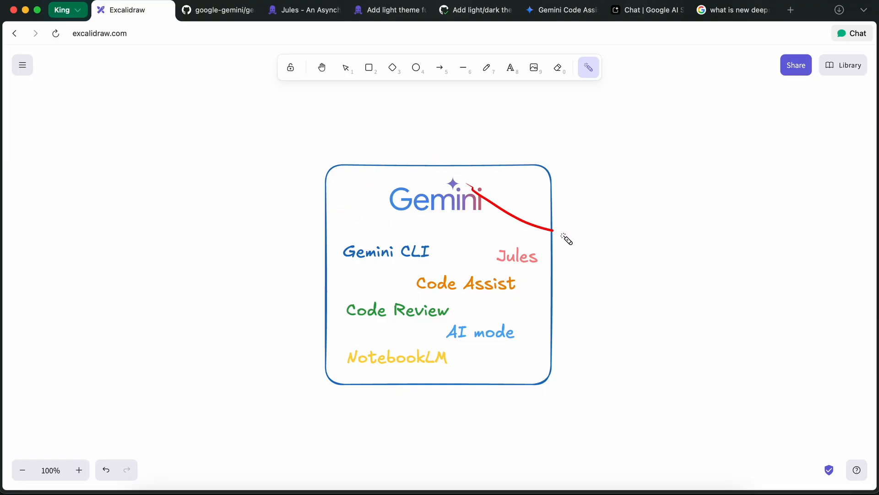
pyautogui.moveTo(549, 230); pyautogui.dragTo(493, 336)
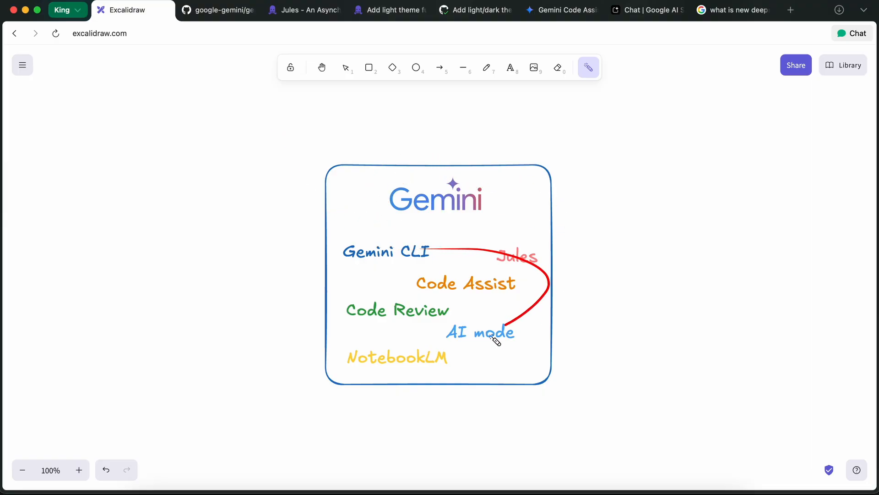
pyautogui.moveTo(499, 238); pyautogui.dragTo(496, 342)
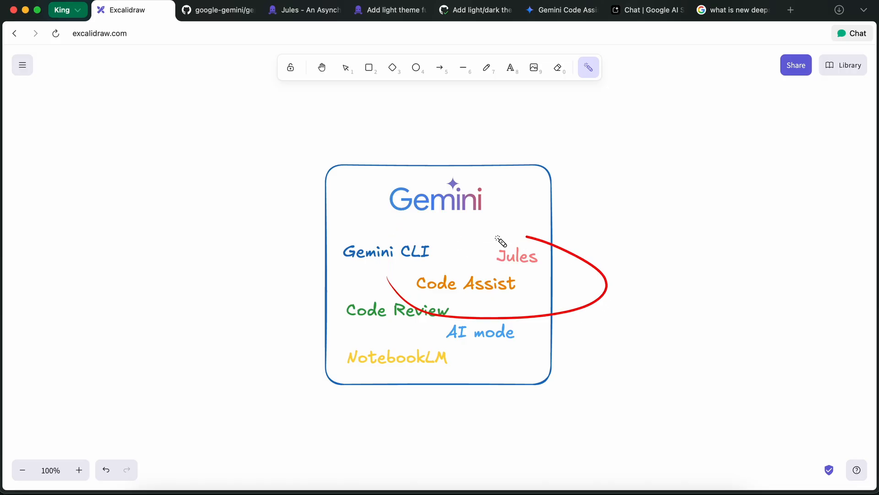